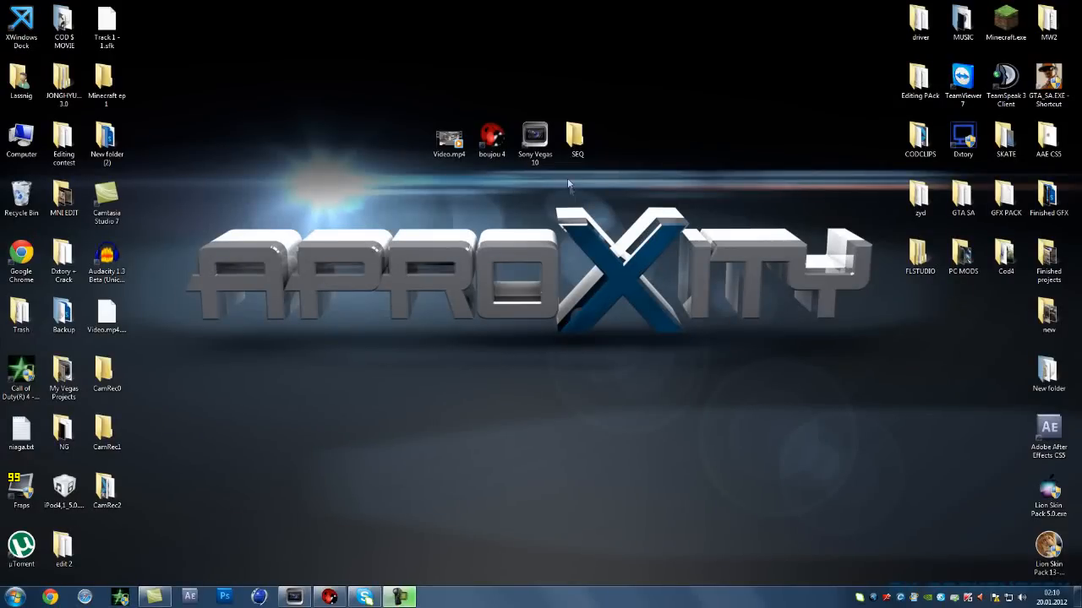
{"action": "mouse_move", "coordinate": [571, 179]}
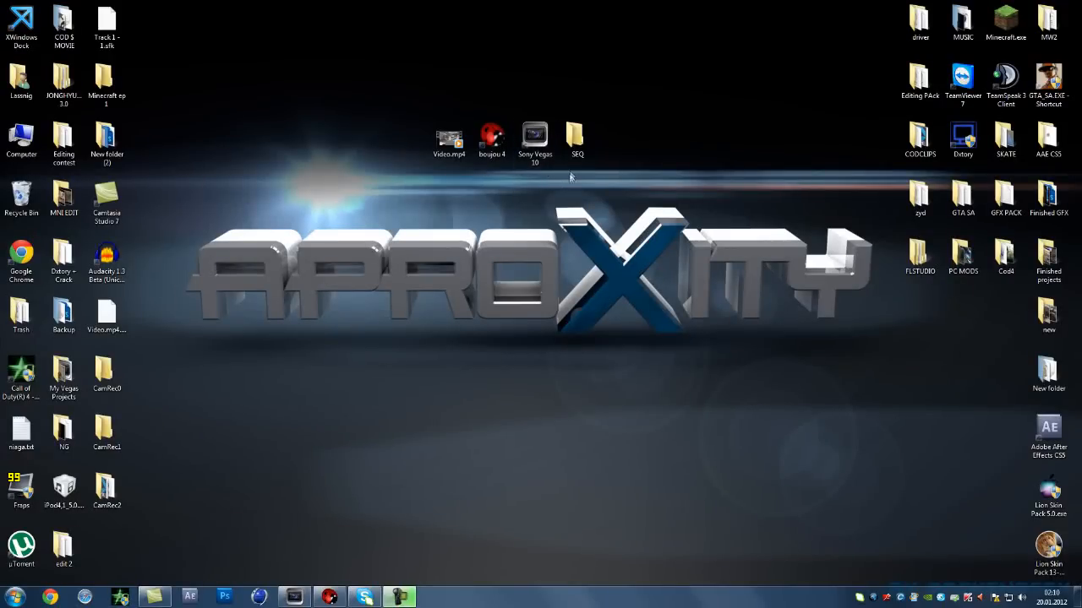
{"action": "mouse_move", "coordinate": [708, 196]}
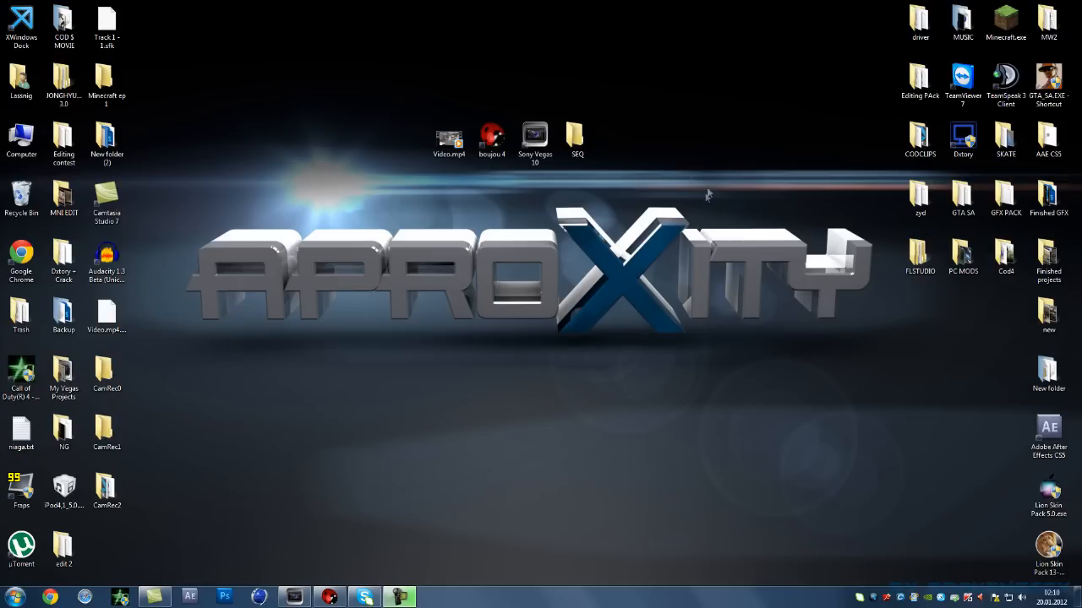
- Preview Video.mp4 in Windows Media Player and close the player afterwards
{"action": "left_click", "coordinate": [449, 139]}
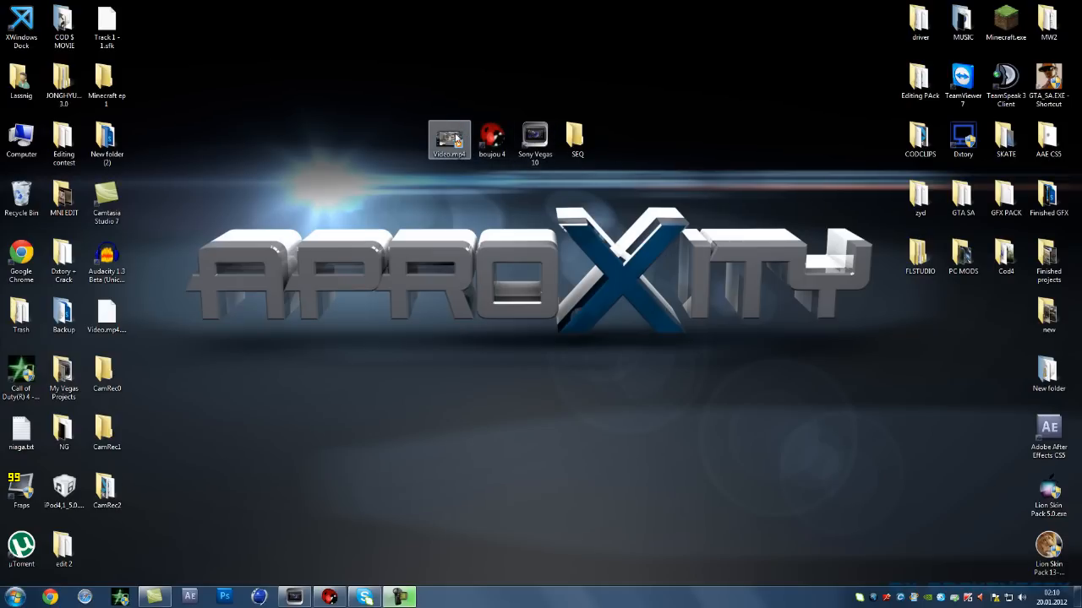
{"action": "mouse_move", "coordinate": [457, 150]}
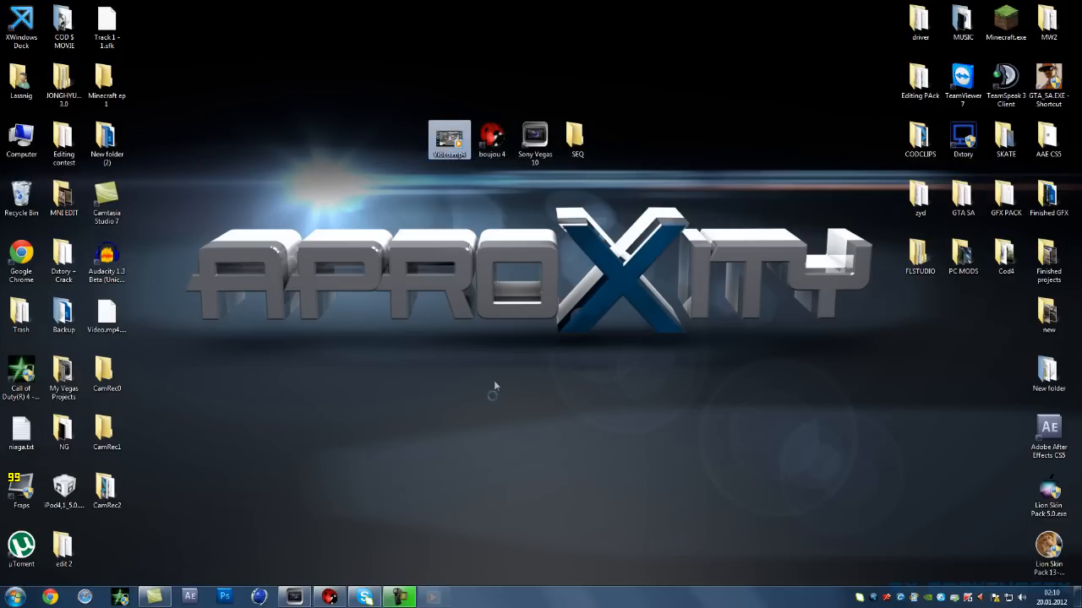
{"action": "double_click", "coordinate": [450, 139]}
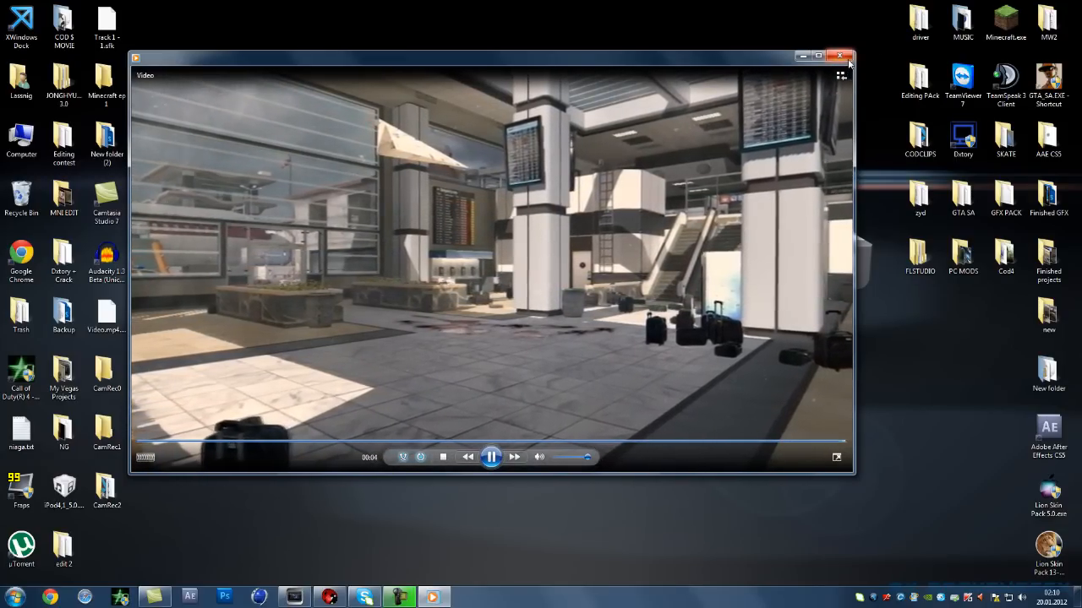
{"action": "left_click", "coordinate": [848, 58]}
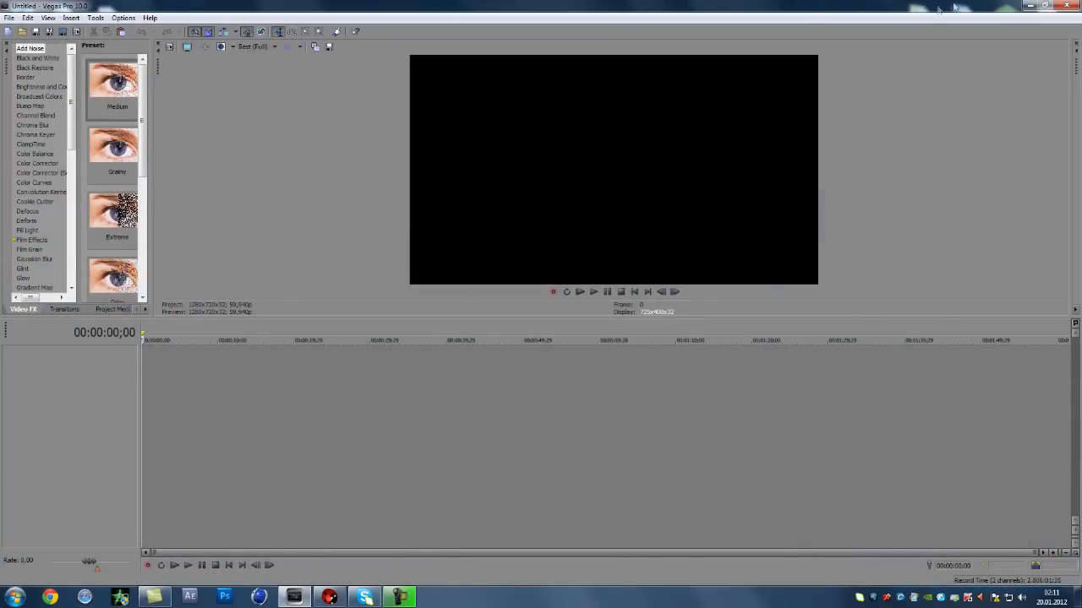
- Add the clip to the timeline and set the project frame rate to 30 fps in Properties
{"action": "left_click", "coordinate": [1046, 7]}
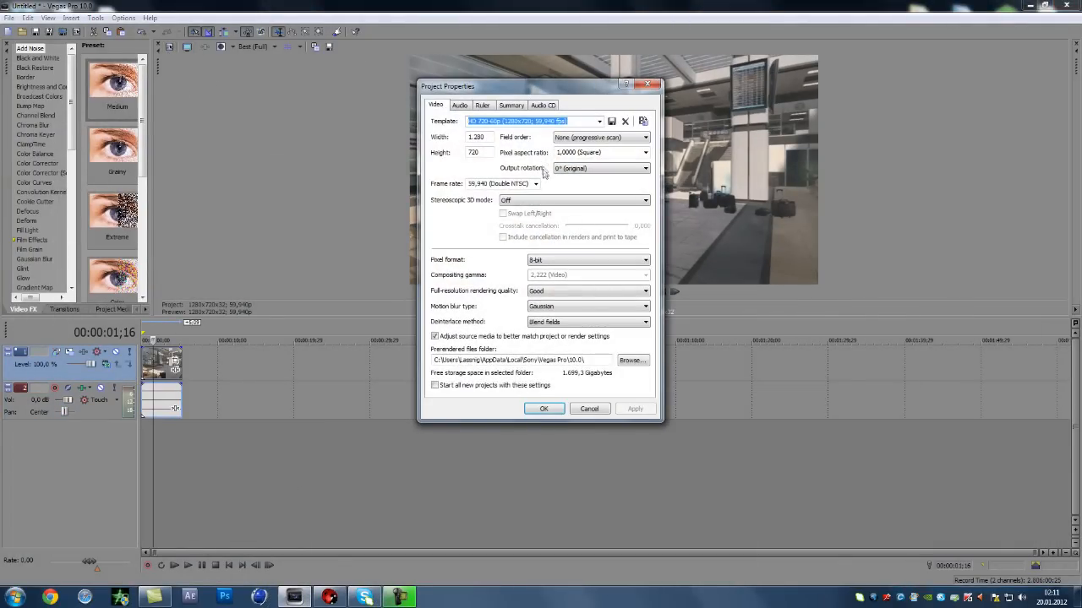
{"action": "left_click", "coordinate": [498, 183]}
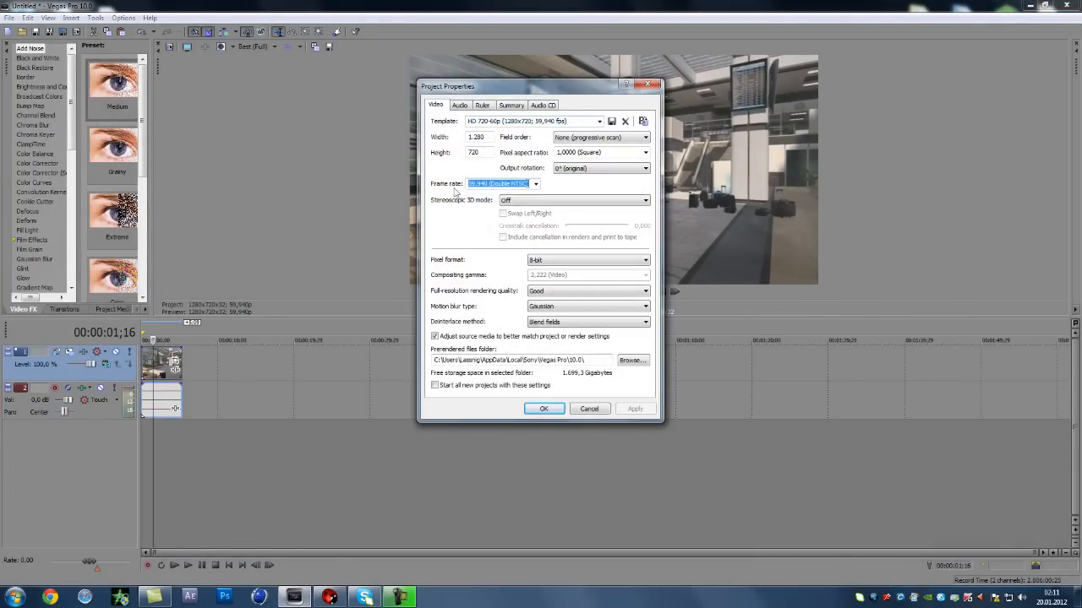
{"action": "type", "text": "30,000"}
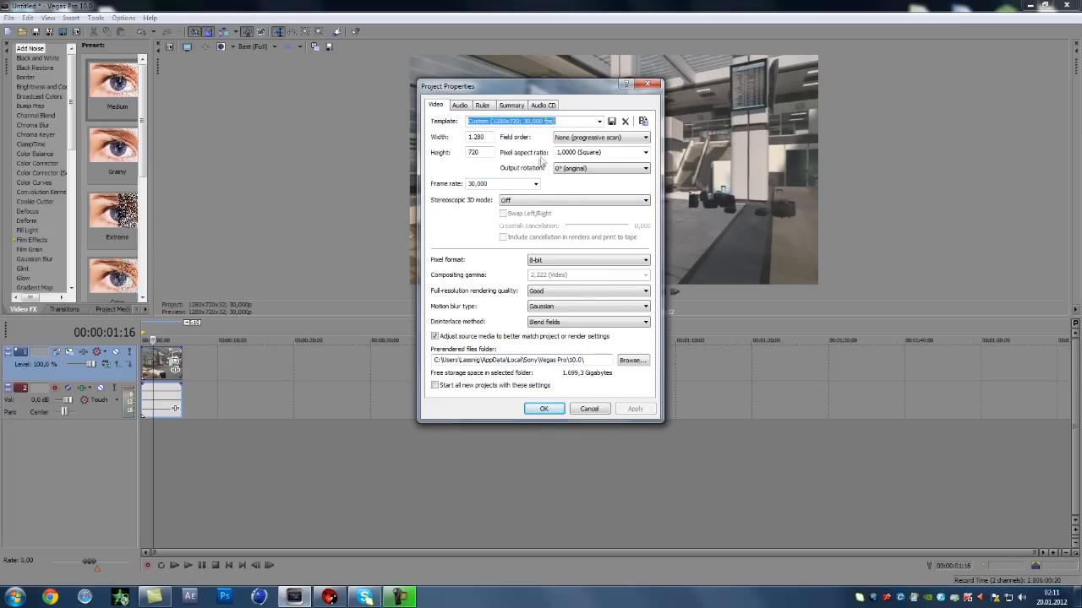
{"action": "left_click", "coordinate": [544, 407]}
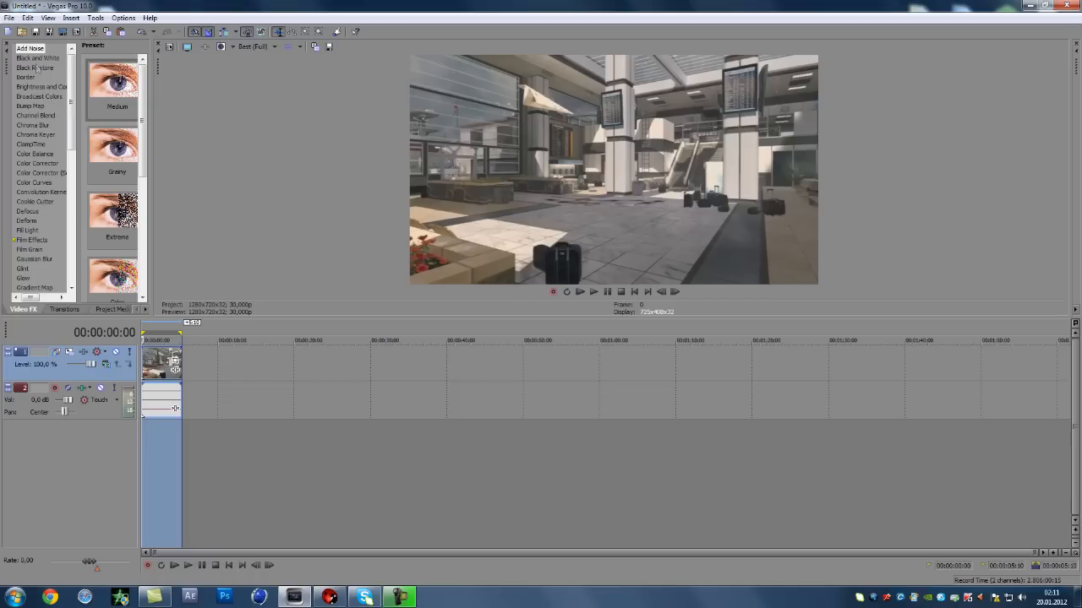
{"action": "left_click", "coordinate": [37, 96]}
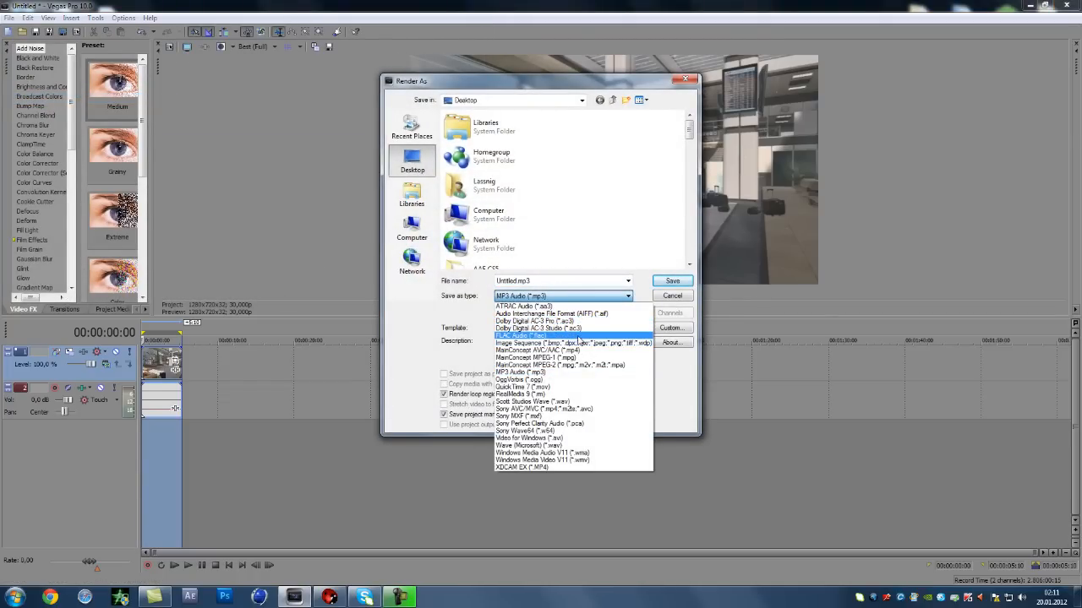
- Render as an Image Sequence (JPEG) into the desktop SEQ folder
{"action": "left_click", "coordinate": [558, 343]}
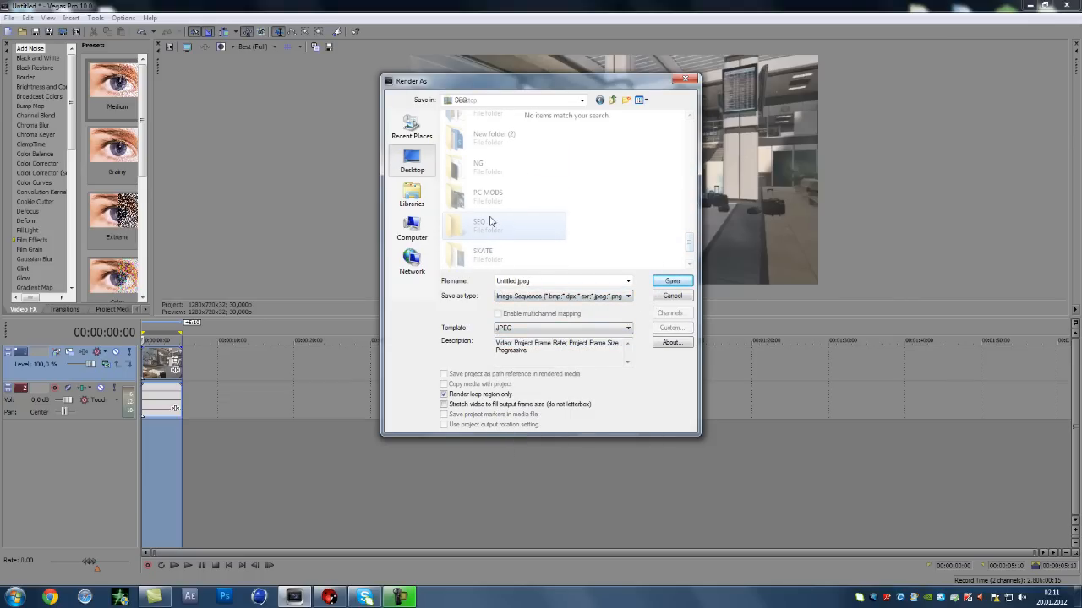
{"action": "left_click", "coordinate": [673, 280]}
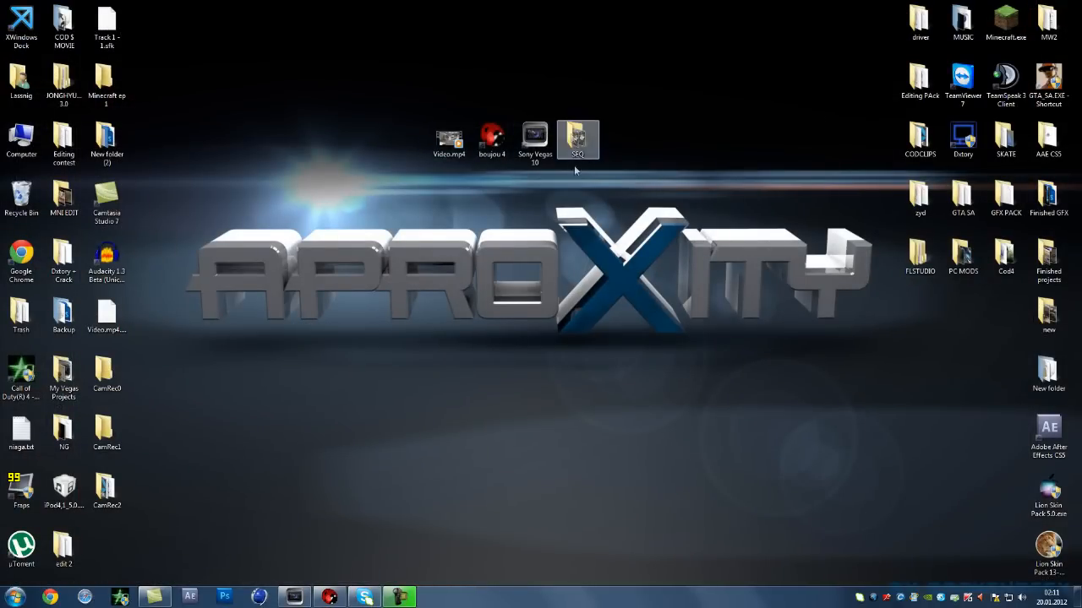
- View the rendered JPEG frames inside the SEQ folder, then close the window
{"action": "double_click", "coordinate": [578, 139]}
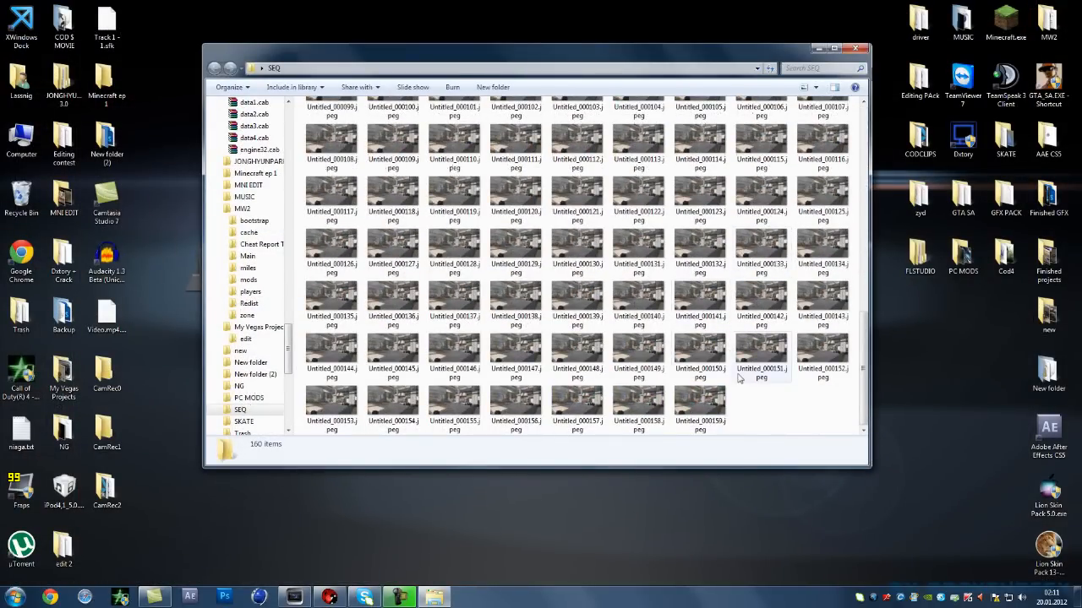
{"action": "left_click", "coordinate": [855, 47]}
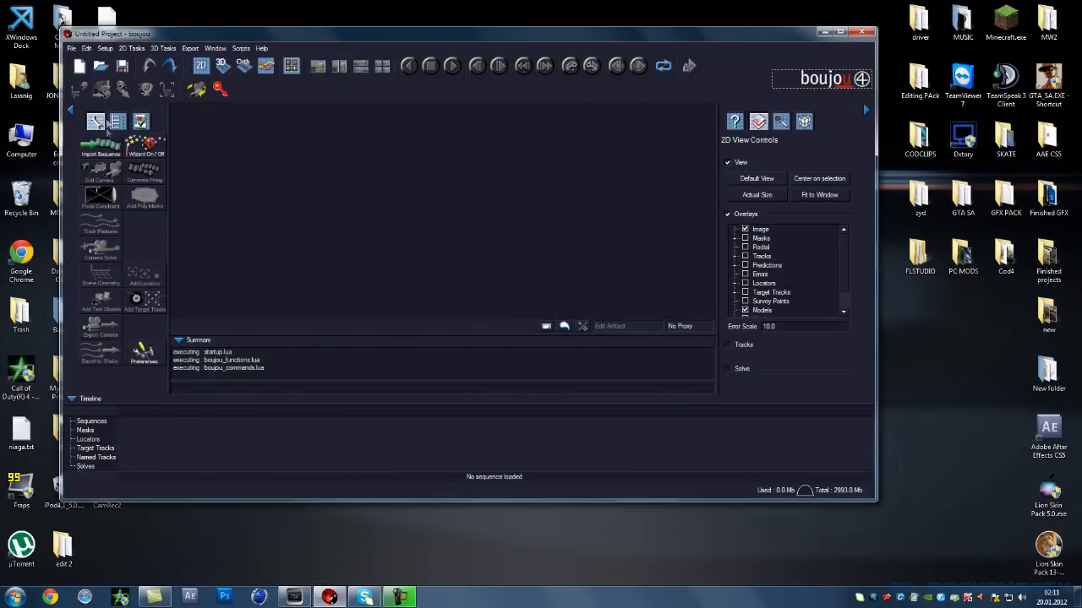
- Import the sequence from Desktop > SEQ starting at the first JPEG frame and accept its settings
{"action": "left_click", "coordinate": [100, 135]}
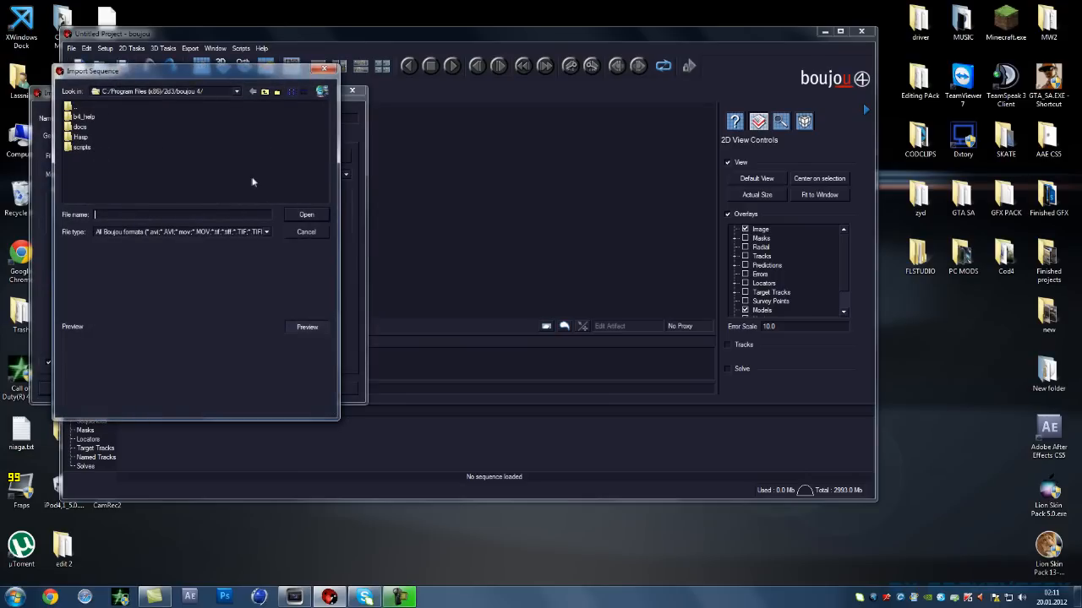
{"action": "left_click", "coordinate": [237, 92]}
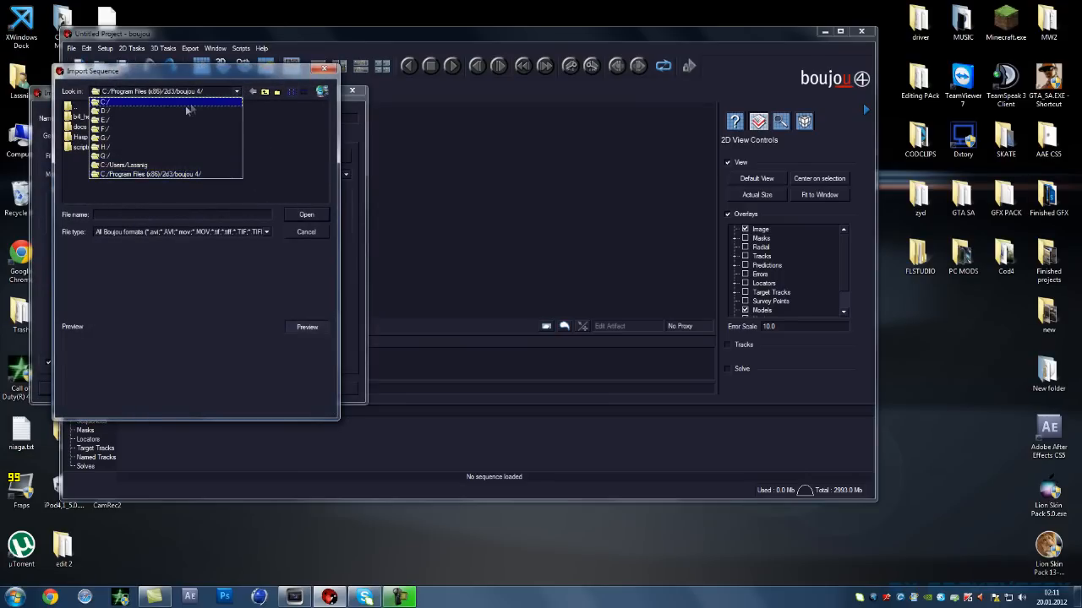
{"action": "left_click", "coordinate": [126, 166]}
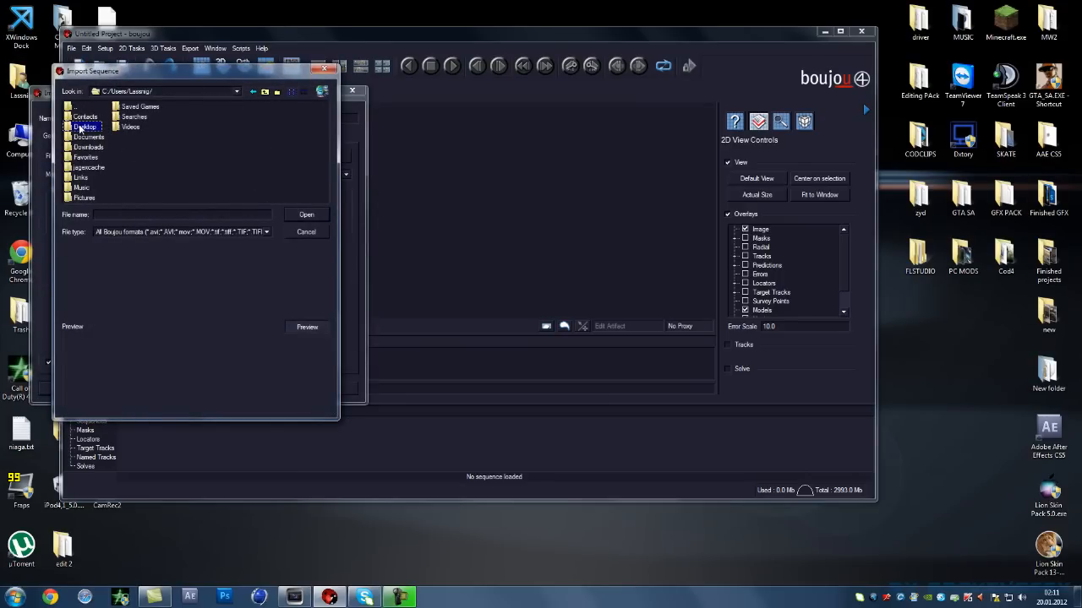
{"action": "double_click", "coordinate": [84, 125]}
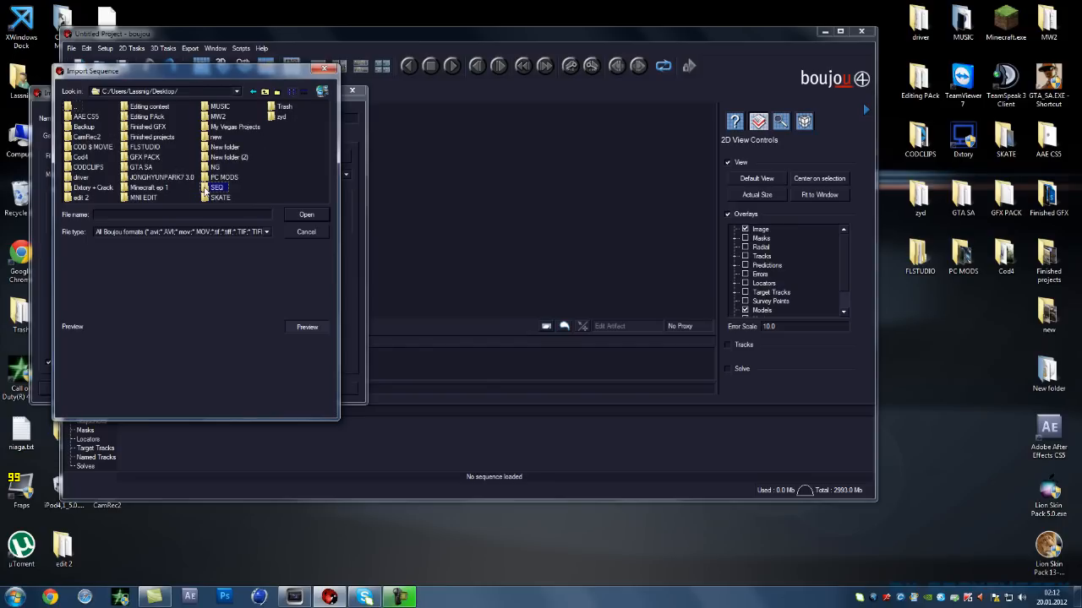
{"action": "double_click", "coordinate": [216, 186]}
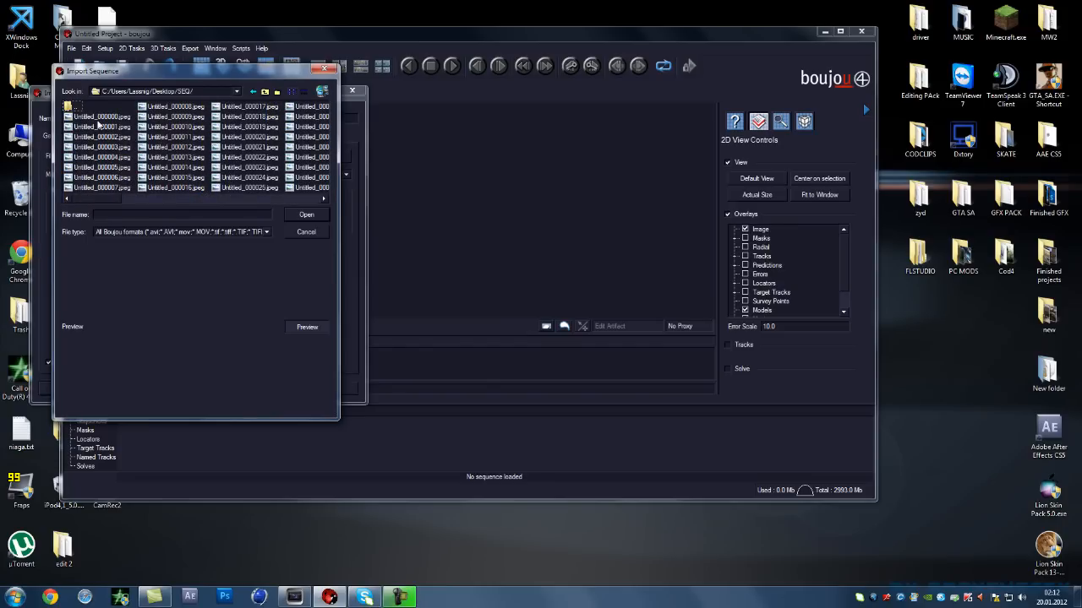
{"action": "left_click", "coordinate": [101, 117]}
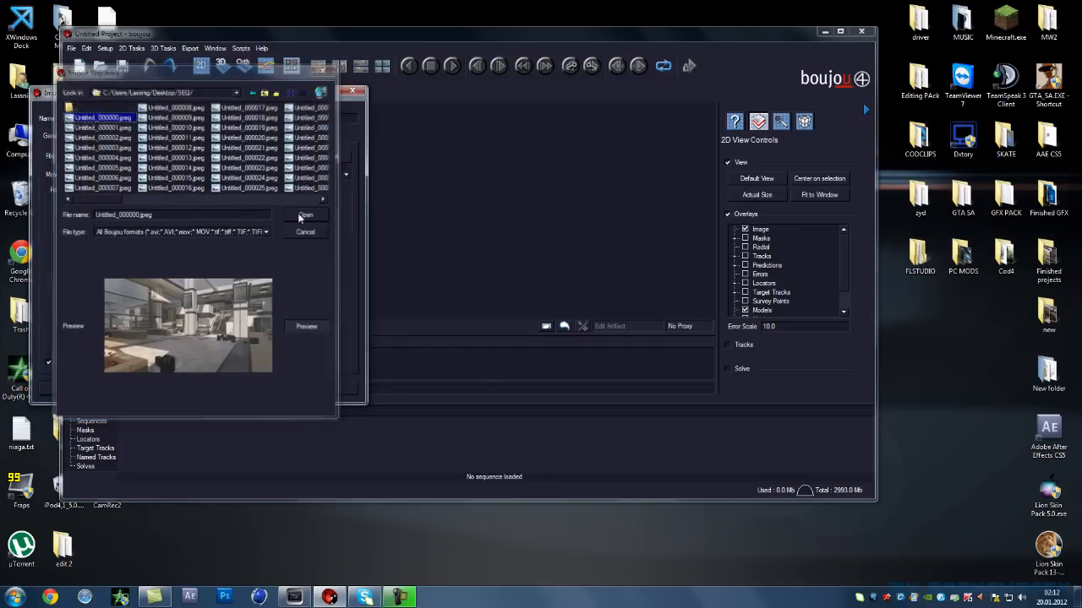
{"action": "left_click", "coordinate": [304, 214]}
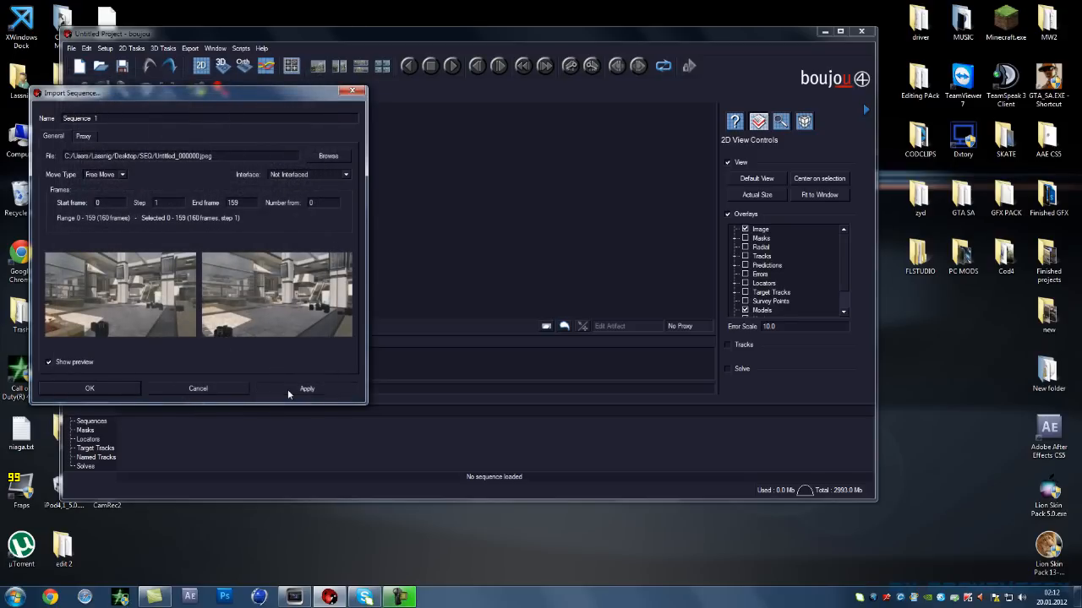
{"action": "left_click", "coordinate": [307, 389]}
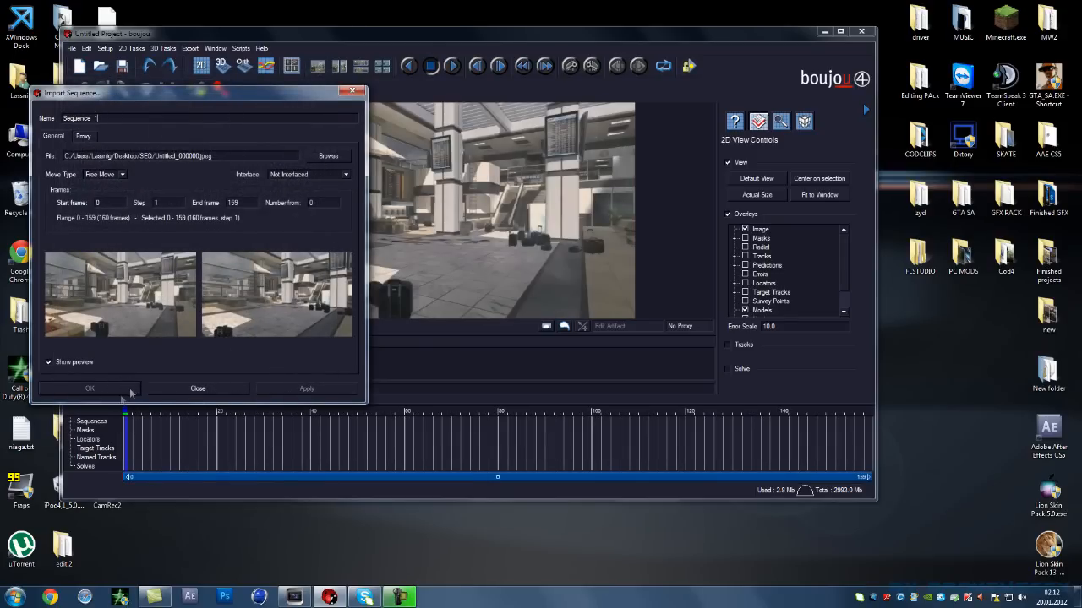
{"action": "left_click", "coordinate": [89, 387]}
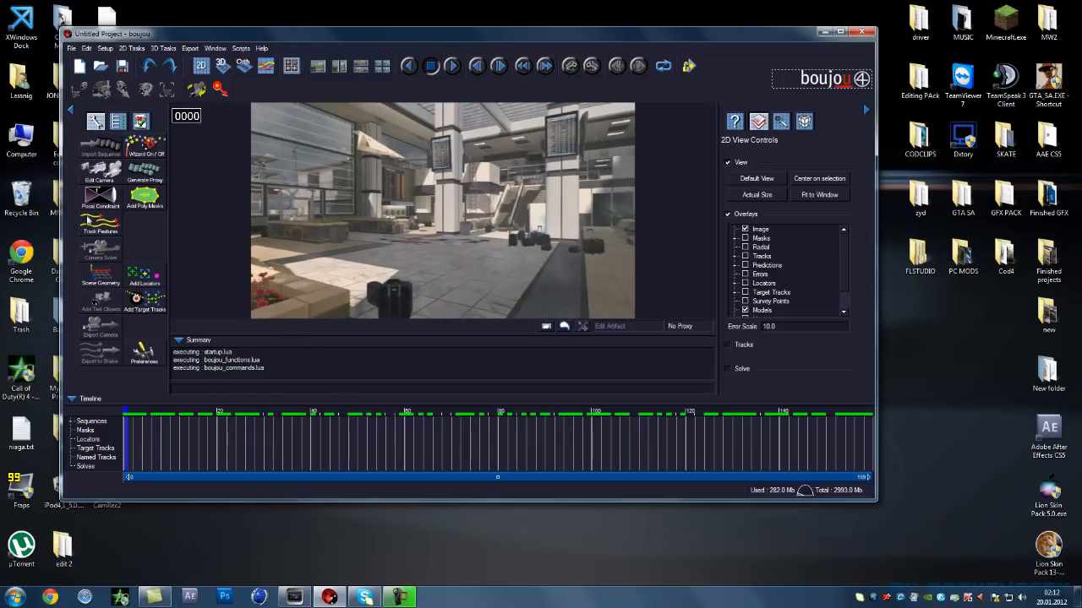
- Run Track Features over all frames of the sequence
{"action": "left_click", "coordinate": [101, 227]}
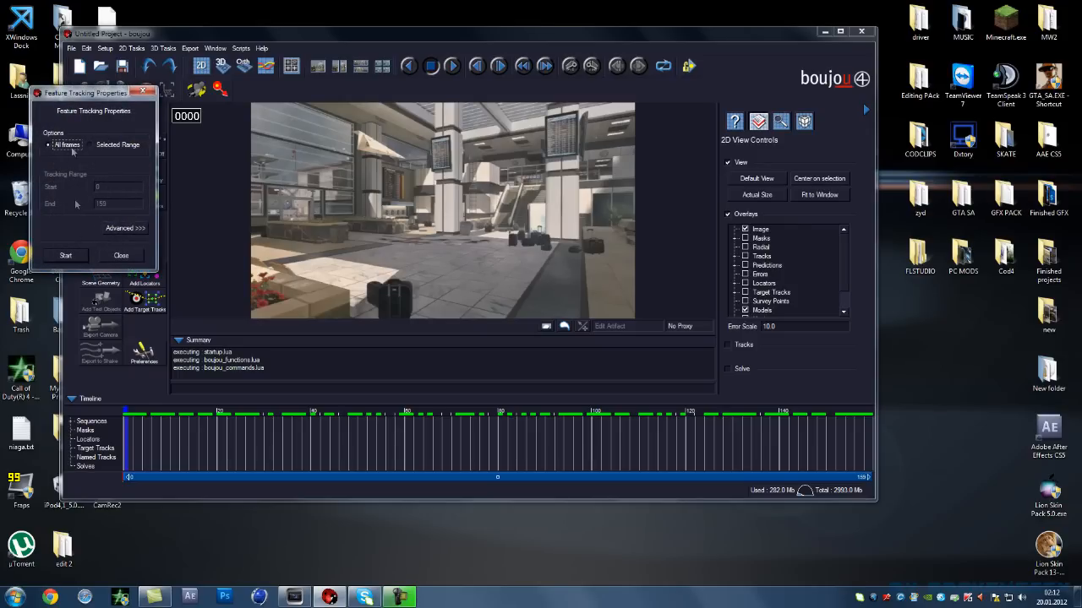
{"action": "left_click", "coordinate": [65, 255]}
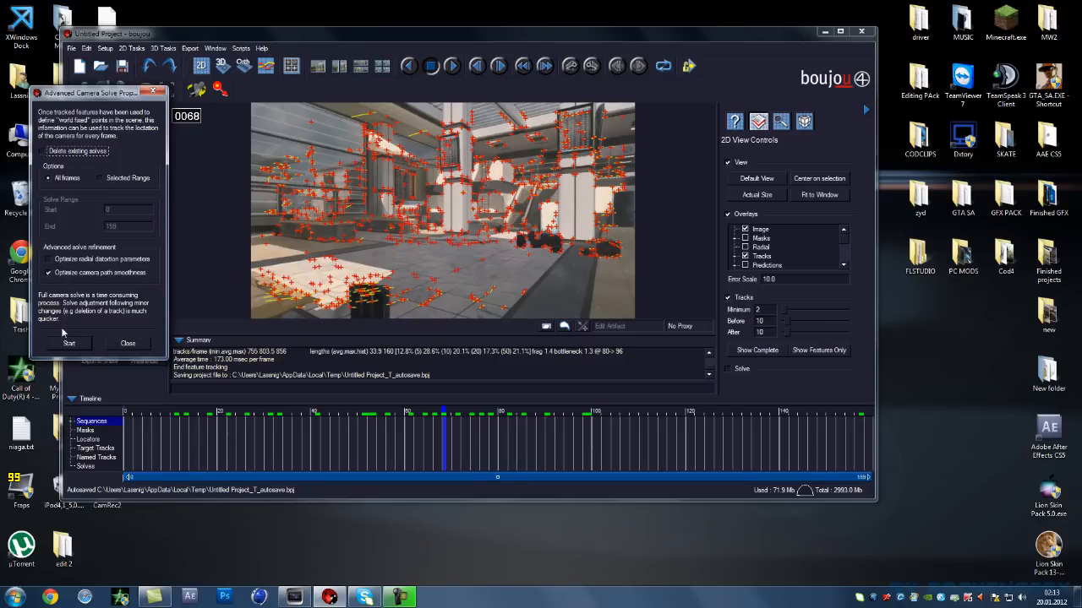
- Start the Camera Solve on all frames and let it finish
{"action": "left_click", "coordinate": [68, 343]}
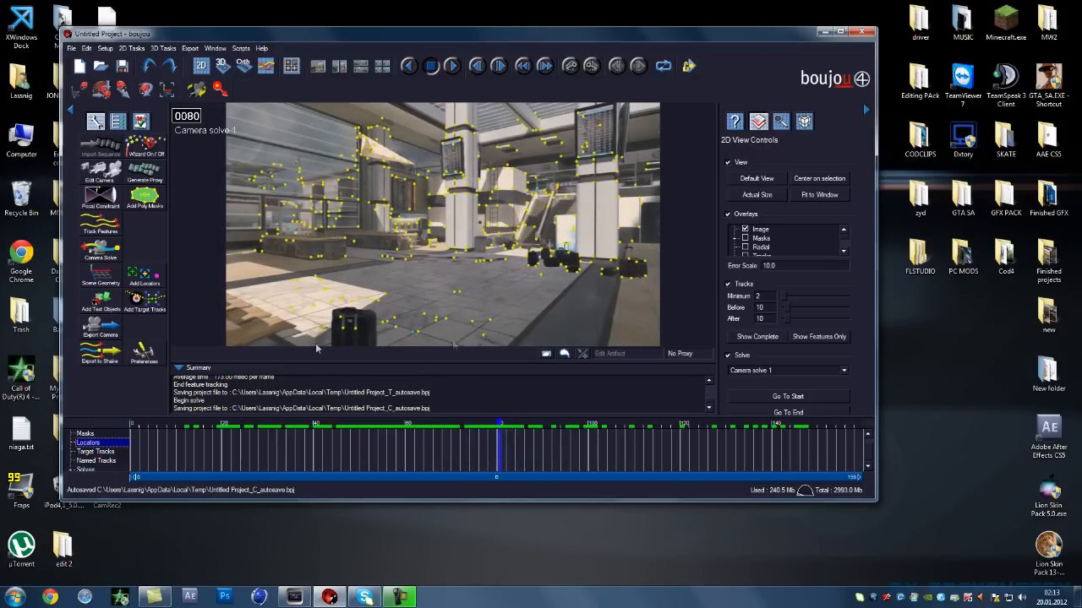
{"action": "mouse_move", "coordinate": [101, 279]}
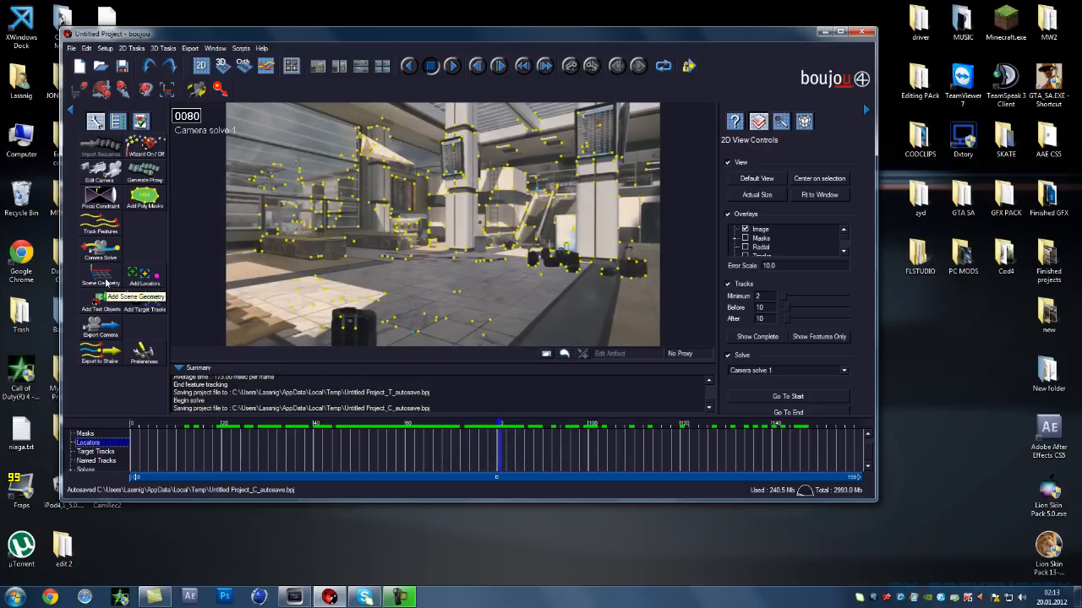
- In Scene Geometry, connect two selected tracks to the x-axis coordinate frame hint
{"action": "left_click", "coordinate": [101, 271]}
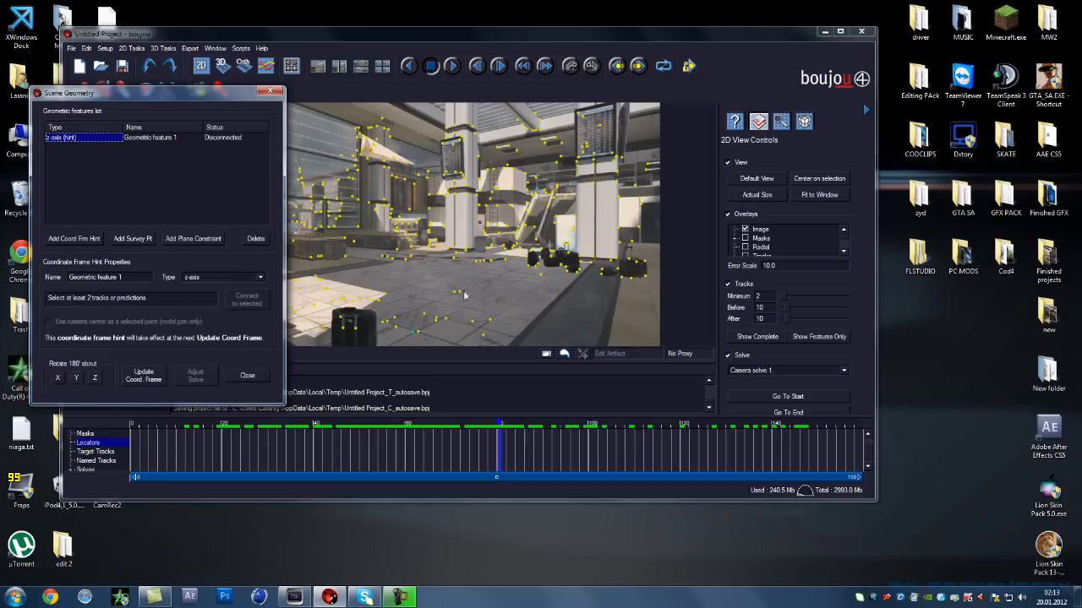
{"action": "left_click", "coordinate": [82, 137]}
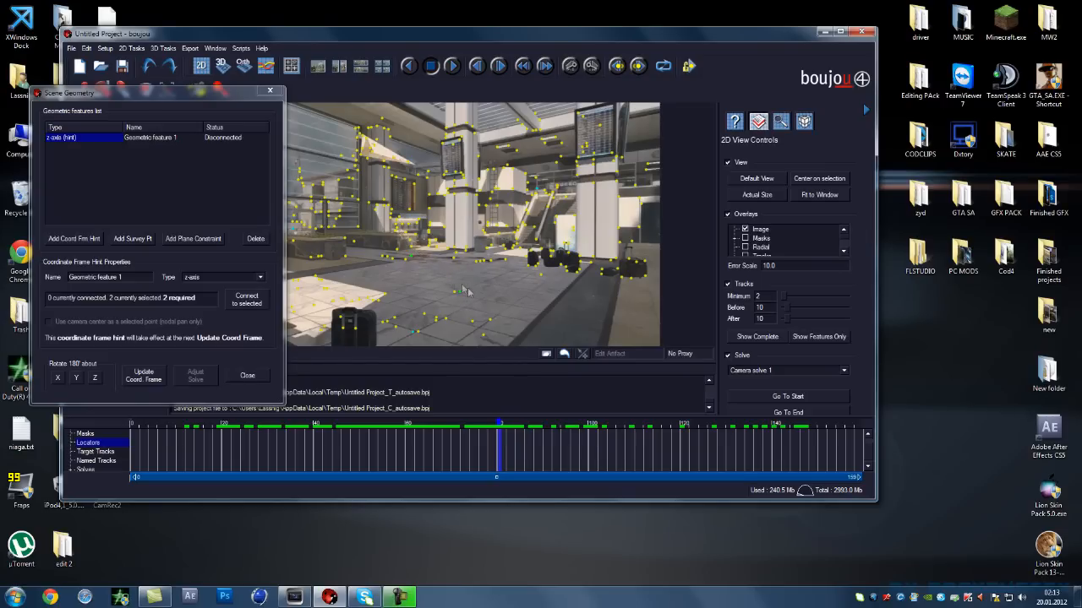
{"action": "mouse_move", "coordinate": [426, 274]}
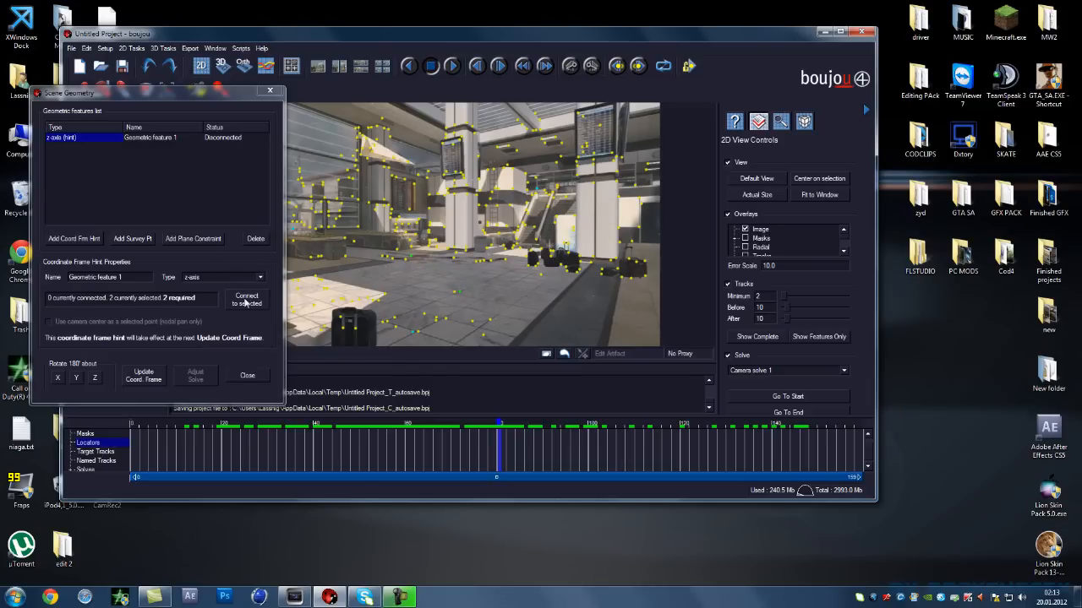
{"action": "left_click", "coordinate": [247, 299]}
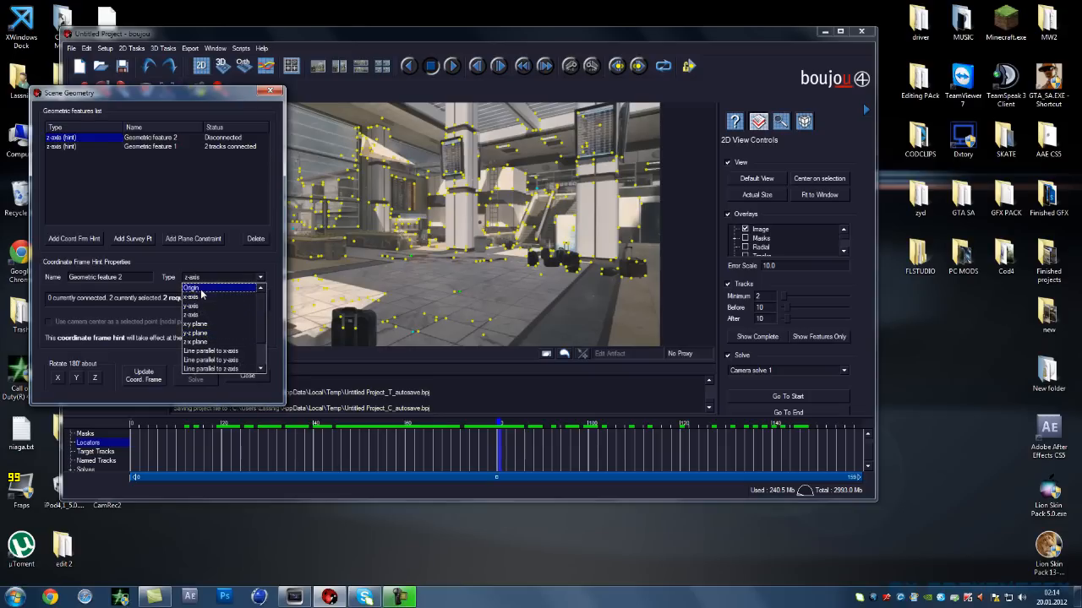
- Connect tracks to a second axis hint, then add a third hint typed as Origin
{"action": "left_click", "coordinate": [191, 297]}
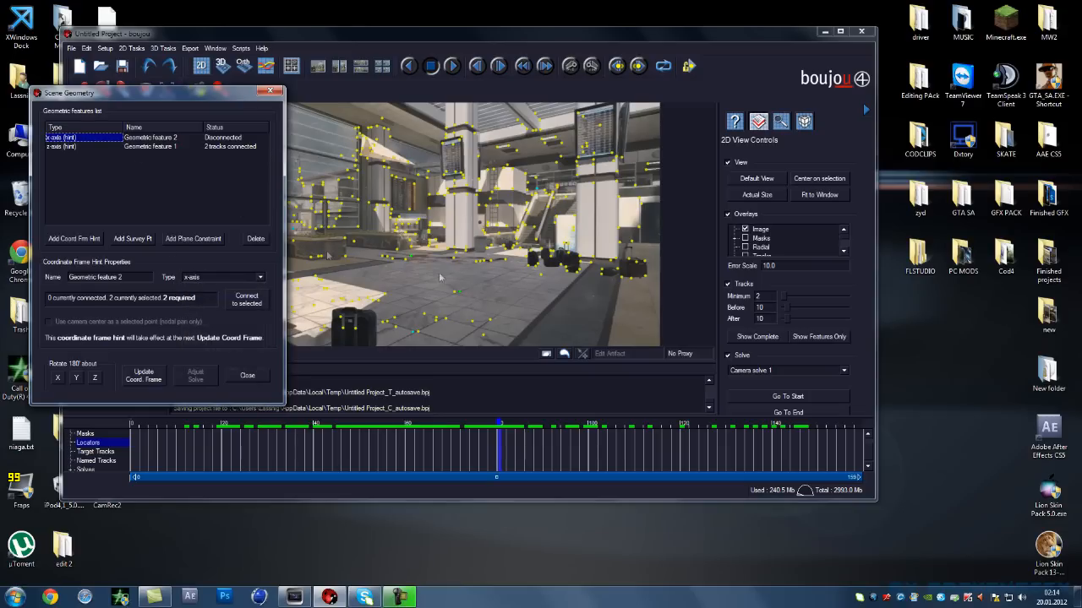
{"action": "mouse_move", "coordinate": [379, 280]}
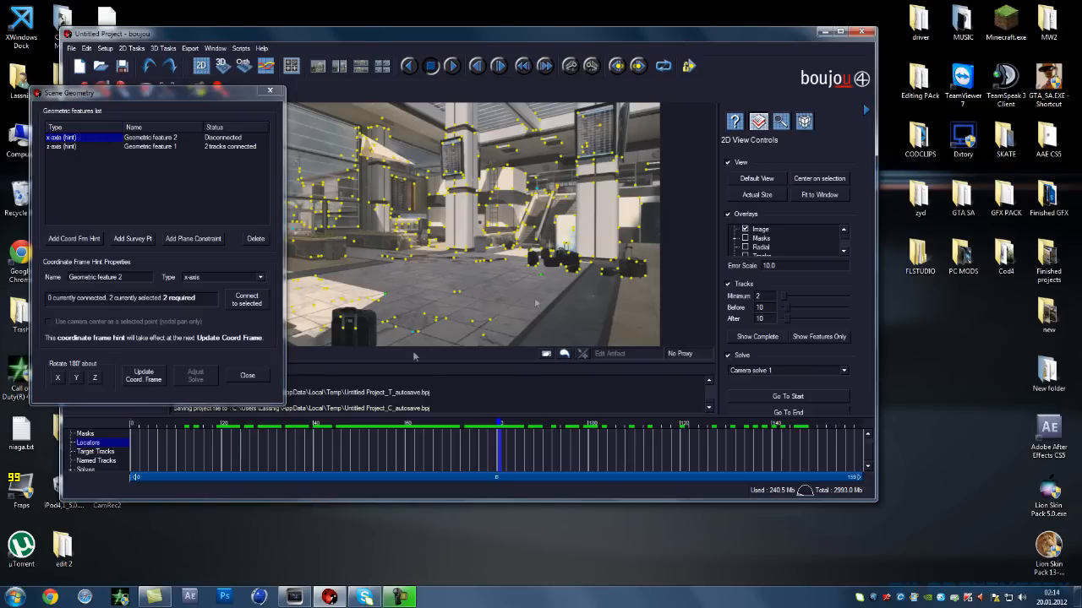
{"action": "left_click", "coordinate": [246, 299]}
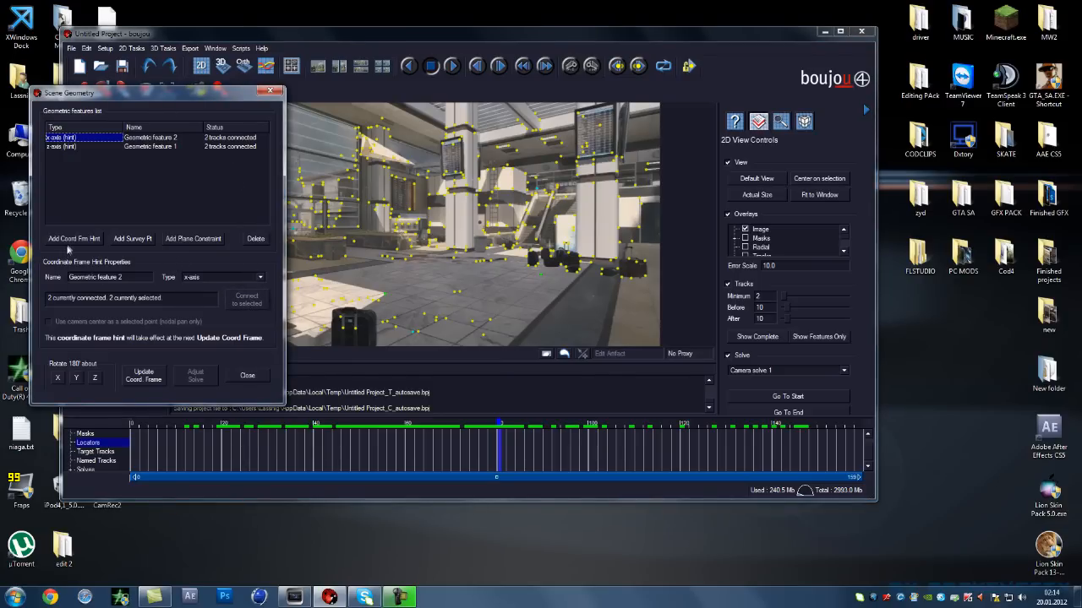
{"action": "left_click", "coordinate": [75, 238]}
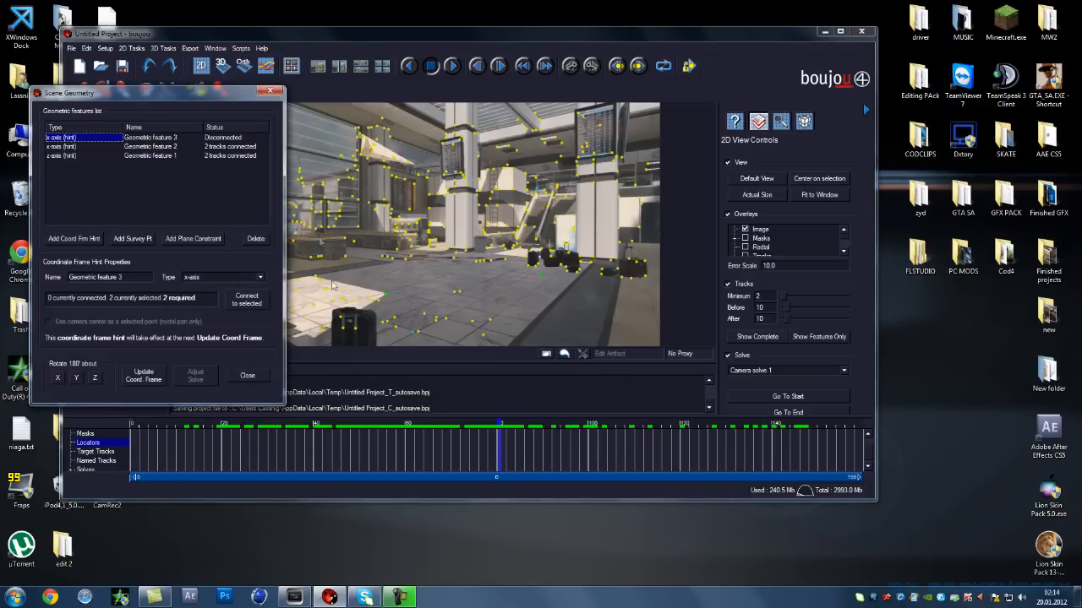
{"action": "left_click", "coordinate": [260, 277]}
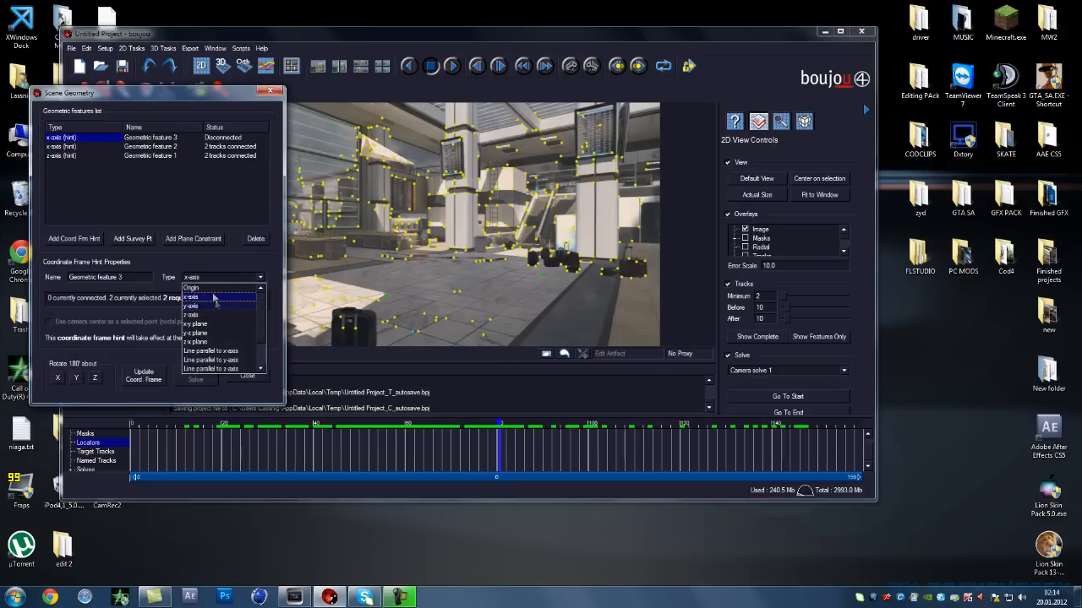
{"action": "left_click", "coordinate": [191, 287]}
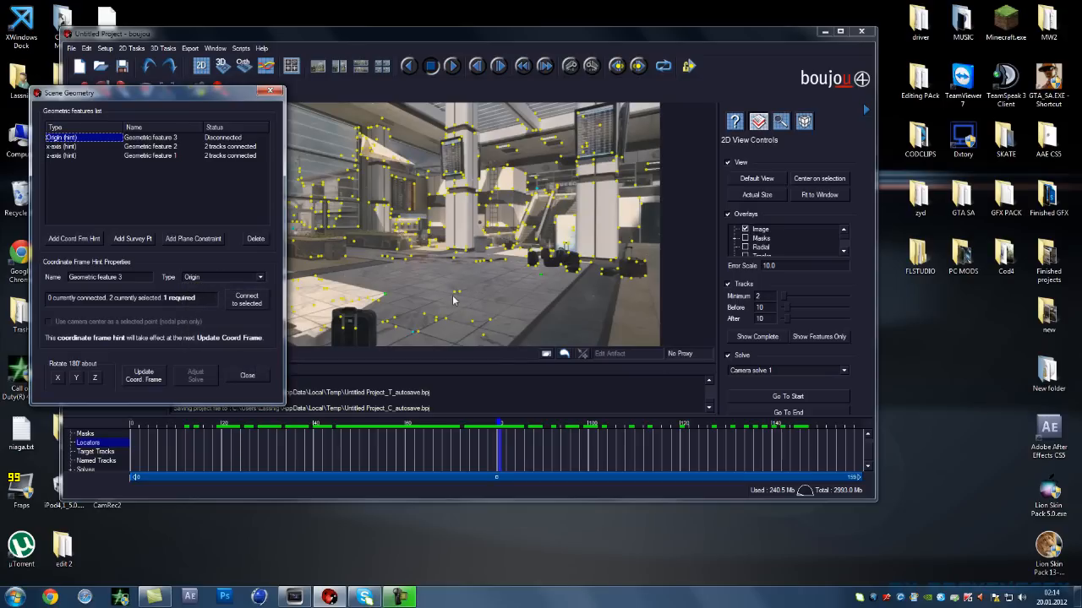
{"action": "mouse_move", "coordinate": [457, 294]}
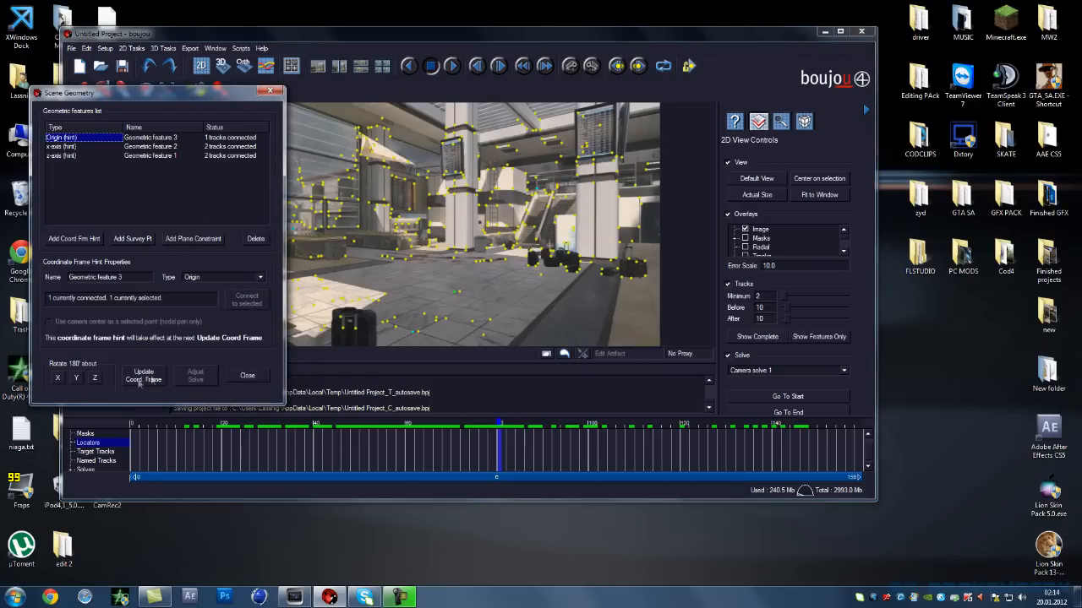
{"action": "mouse_move", "coordinate": [148, 385]}
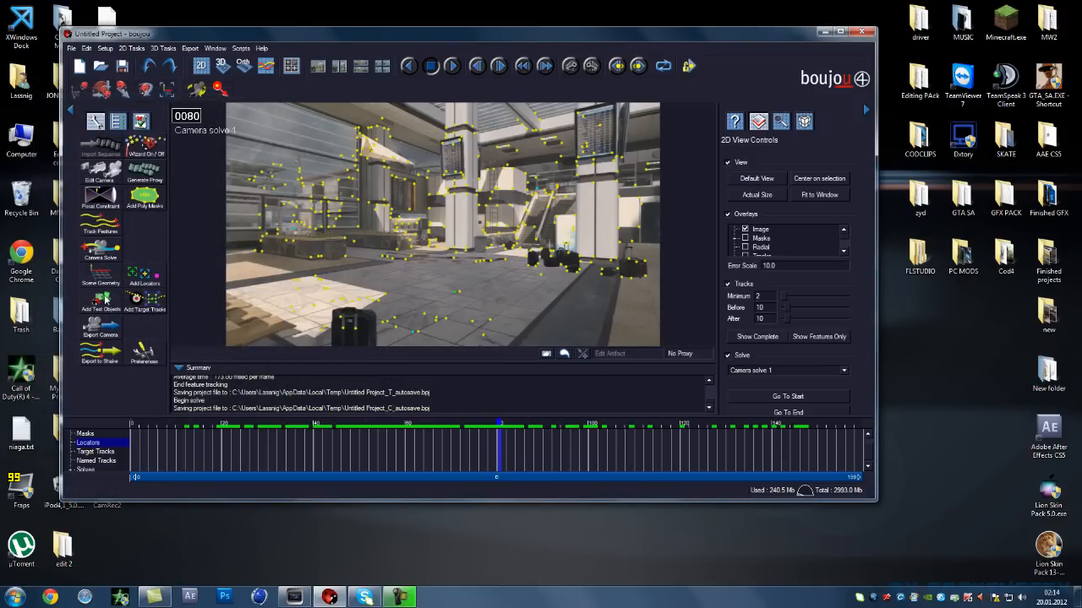
{"action": "mouse_move", "coordinate": [144, 297]}
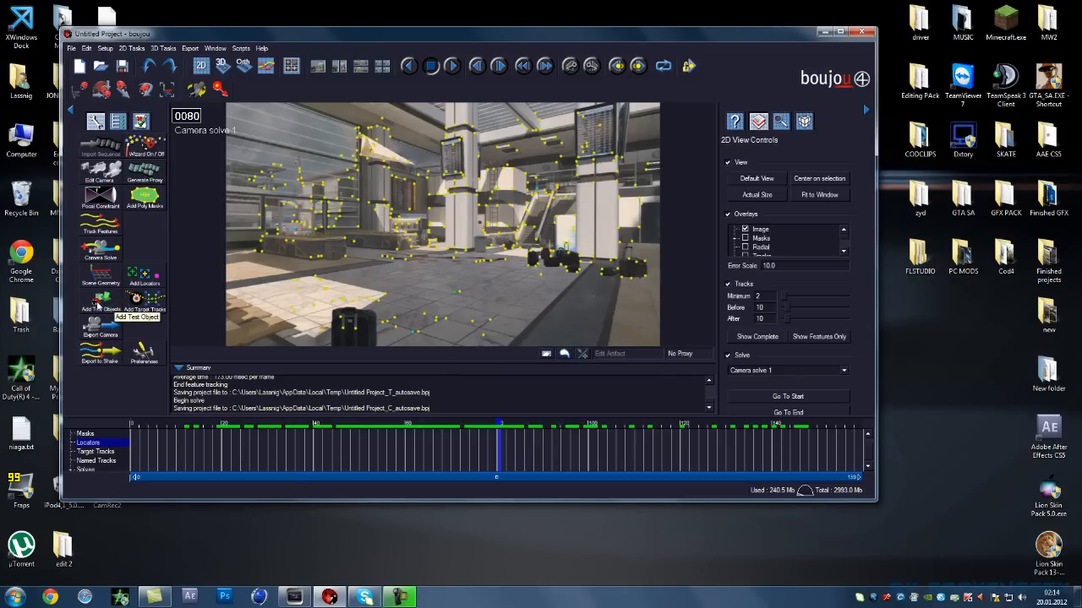
- Add a test object and orbit the 3D view to check the solved camera path
{"action": "left_click", "coordinate": [100, 304]}
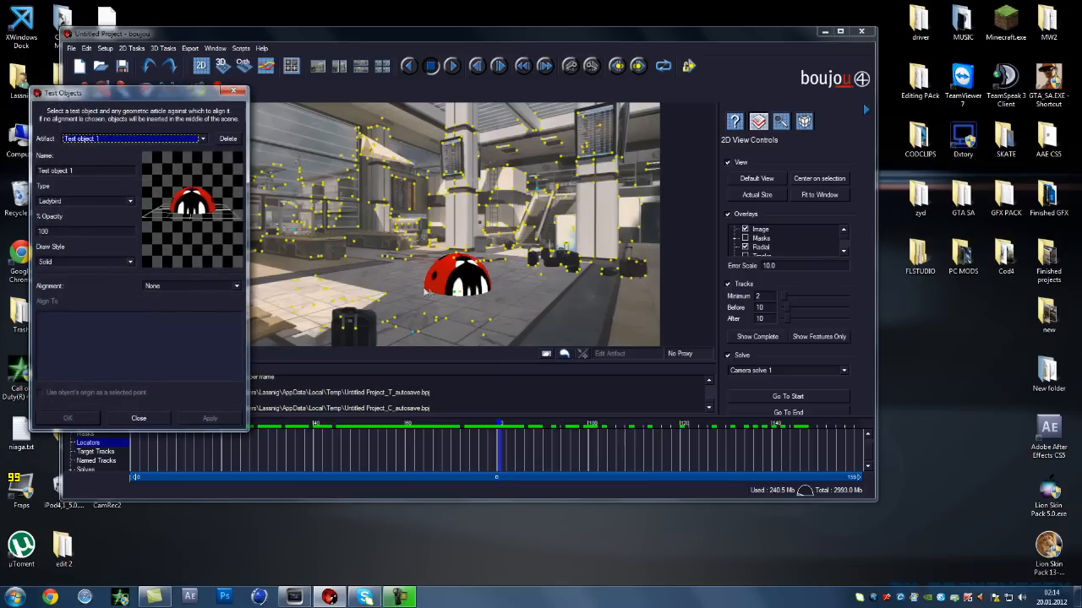
{"action": "mouse_move", "coordinate": [240, 109]}
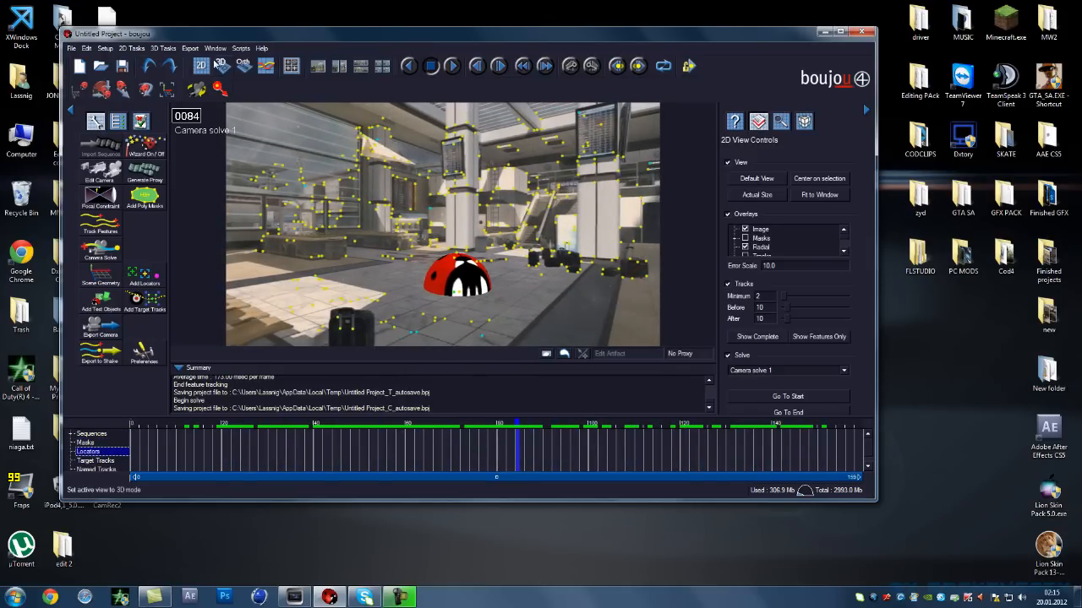
{"action": "left_click", "coordinate": [201, 64]}
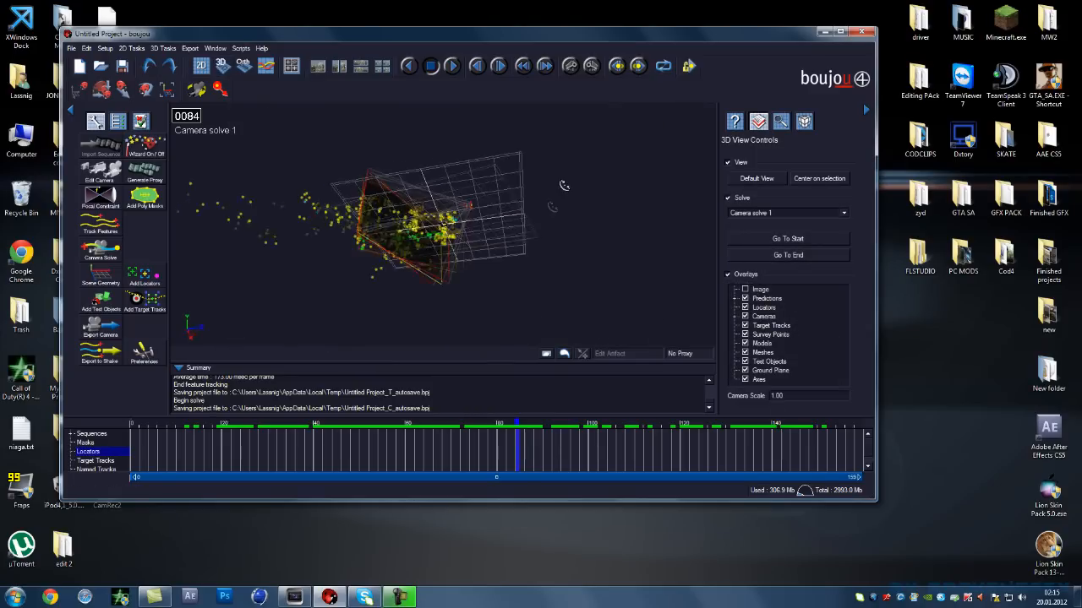
{"action": "left_click_drag", "start_coordinate": [564, 185], "coordinate": [395, 276]}
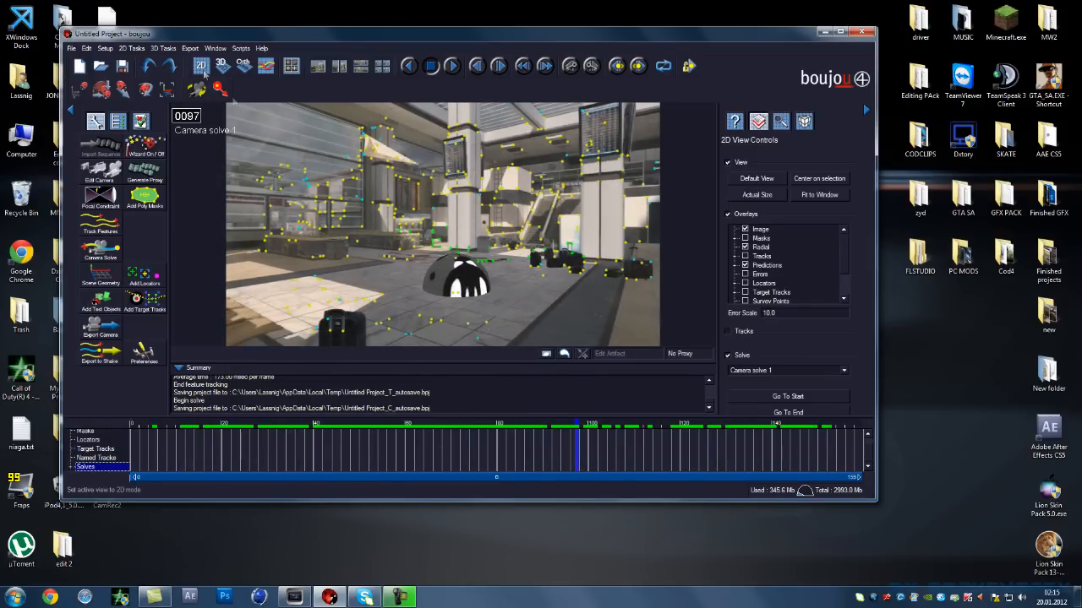
{"action": "left_click", "coordinate": [190, 48]}
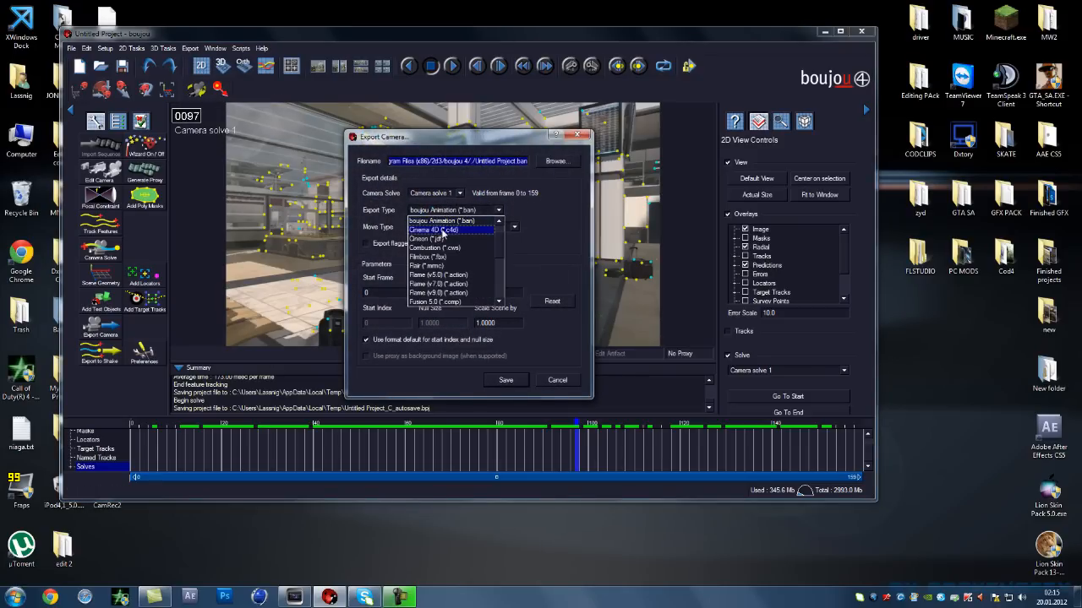
- Choose the Cinema 4D (*.c4d) export format with the scene scaled by 100 and save
{"action": "left_click", "coordinate": [432, 230]}
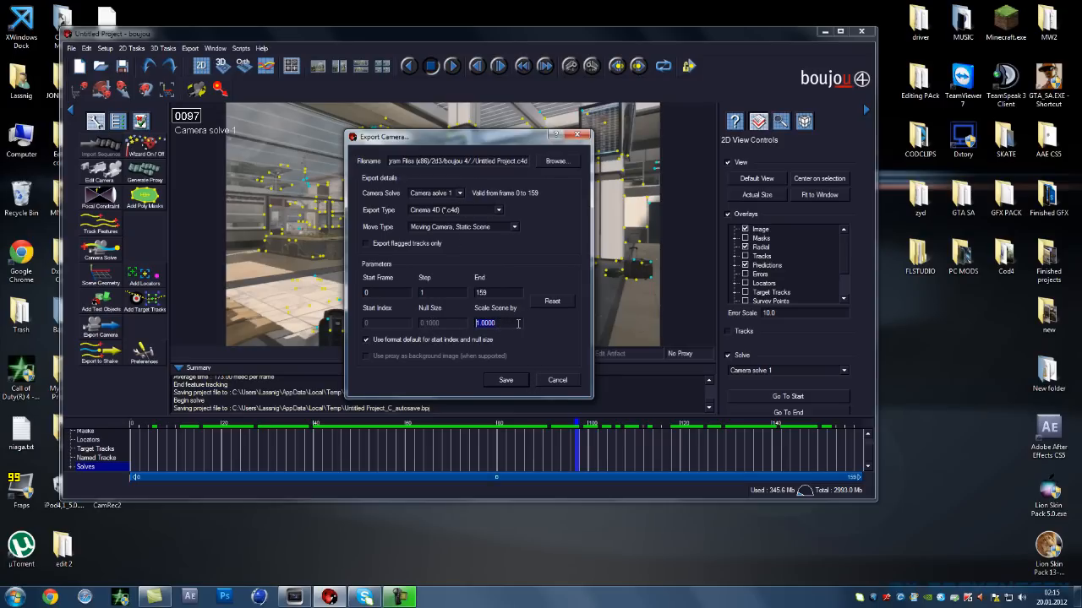
{"action": "type", "text": "100"}
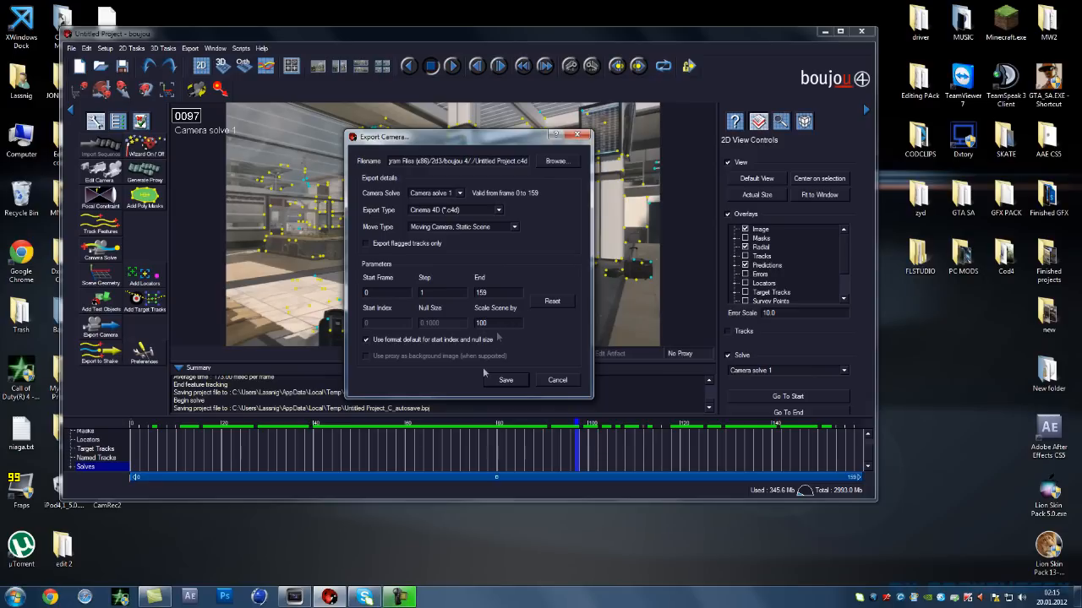
{"action": "mouse_move", "coordinate": [523, 356]}
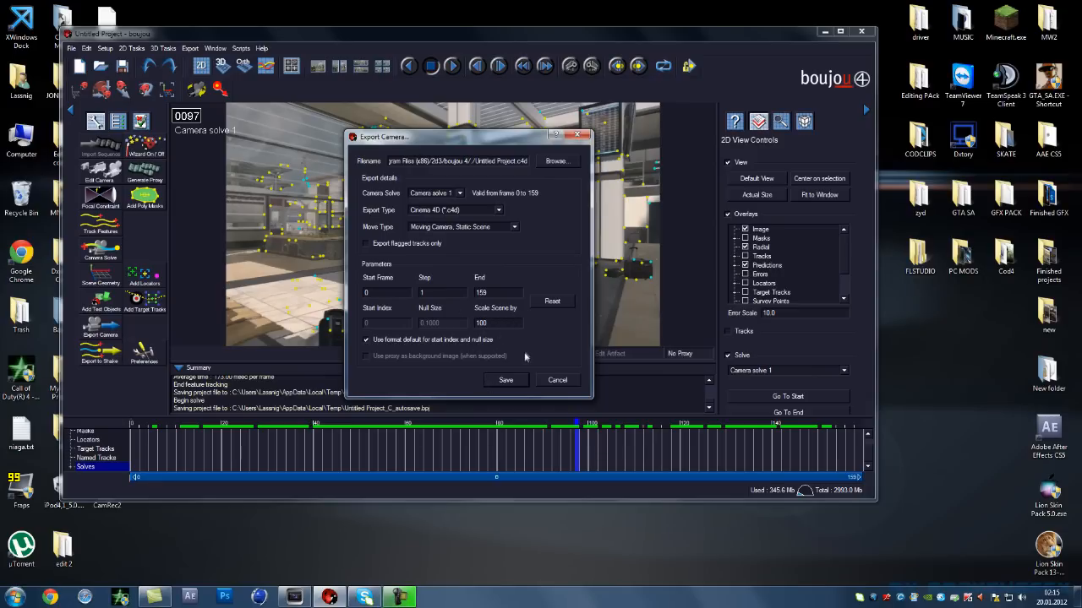
{"action": "left_click", "coordinate": [503, 378]}
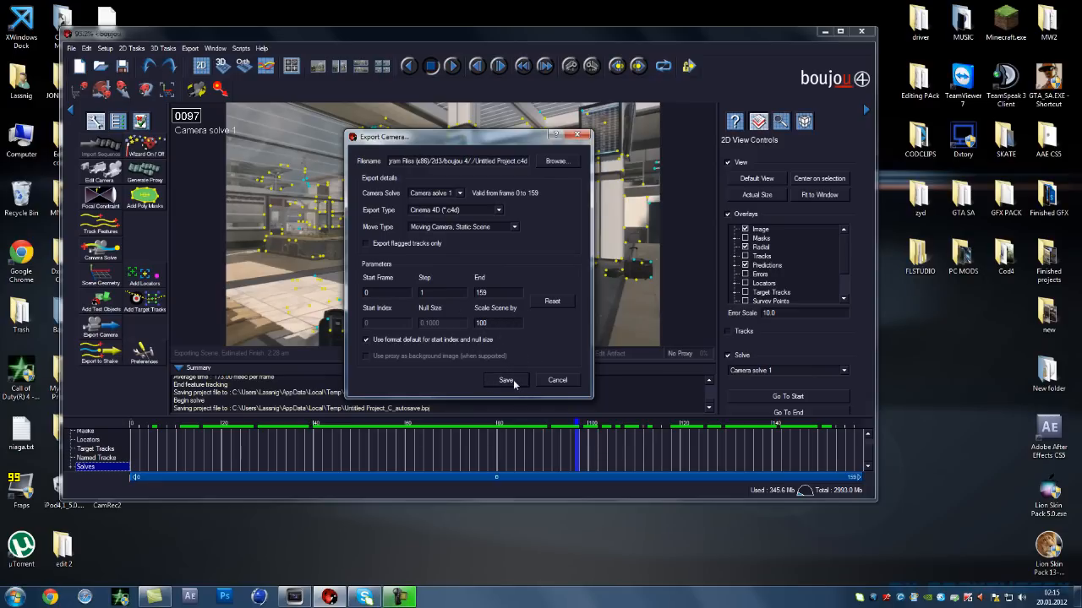
{"action": "left_click", "coordinate": [506, 378]}
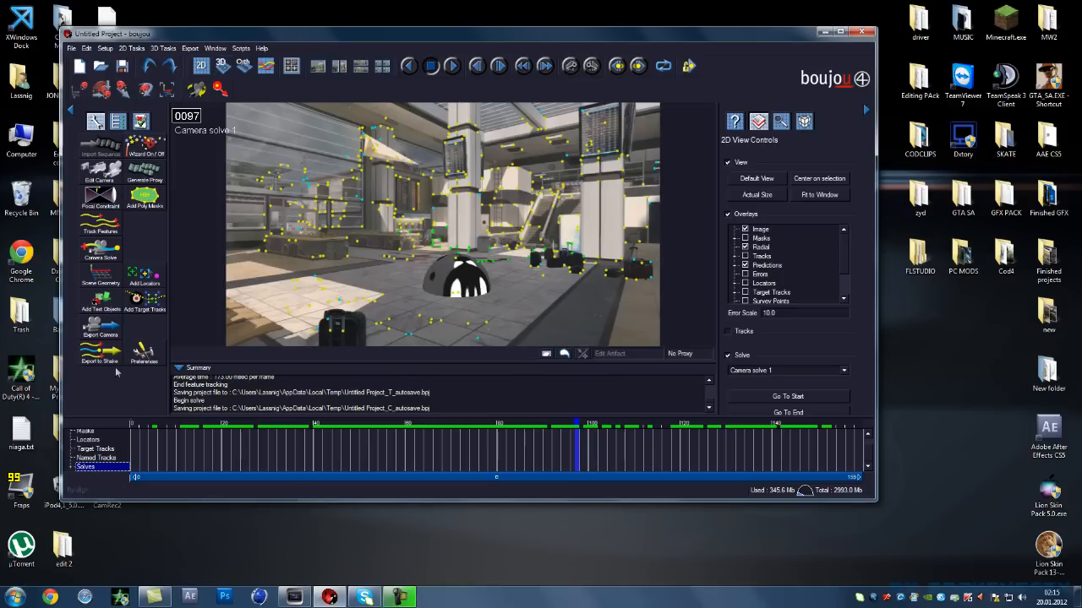
{"action": "mouse_move", "coordinate": [183, 51]}
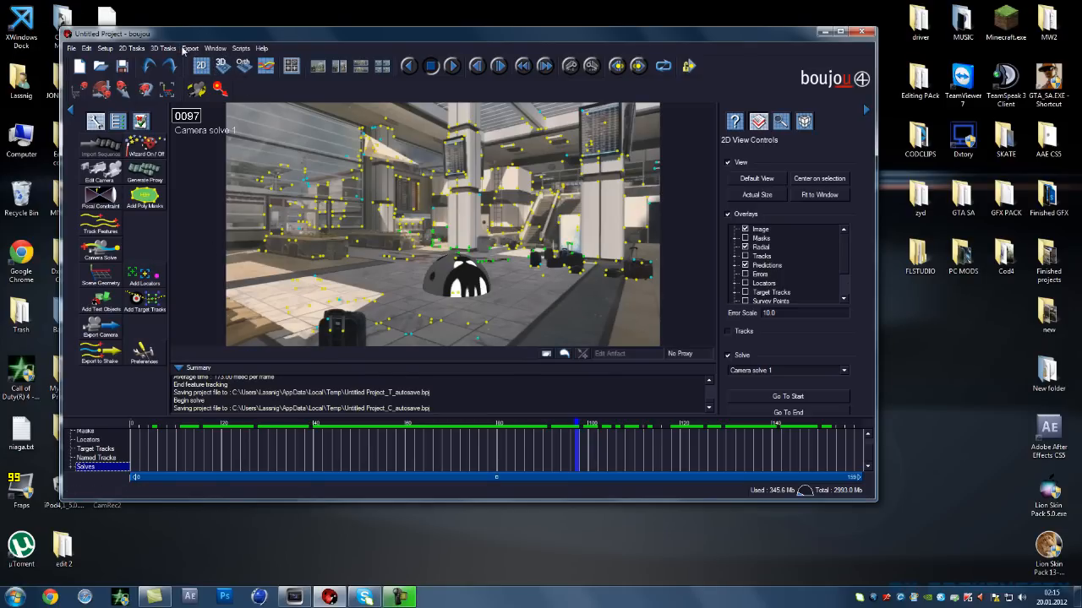
- Set the export location to the Desktop and export the camera scene file
{"action": "left_click", "coordinate": [100, 330]}
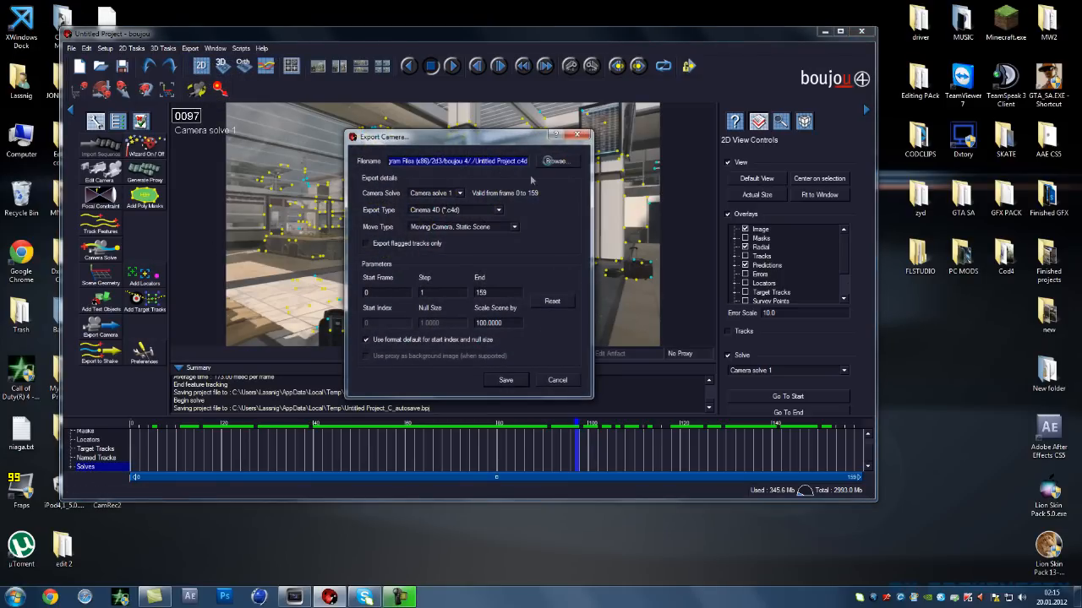
{"action": "left_click", "coordinate": [556, 161]}
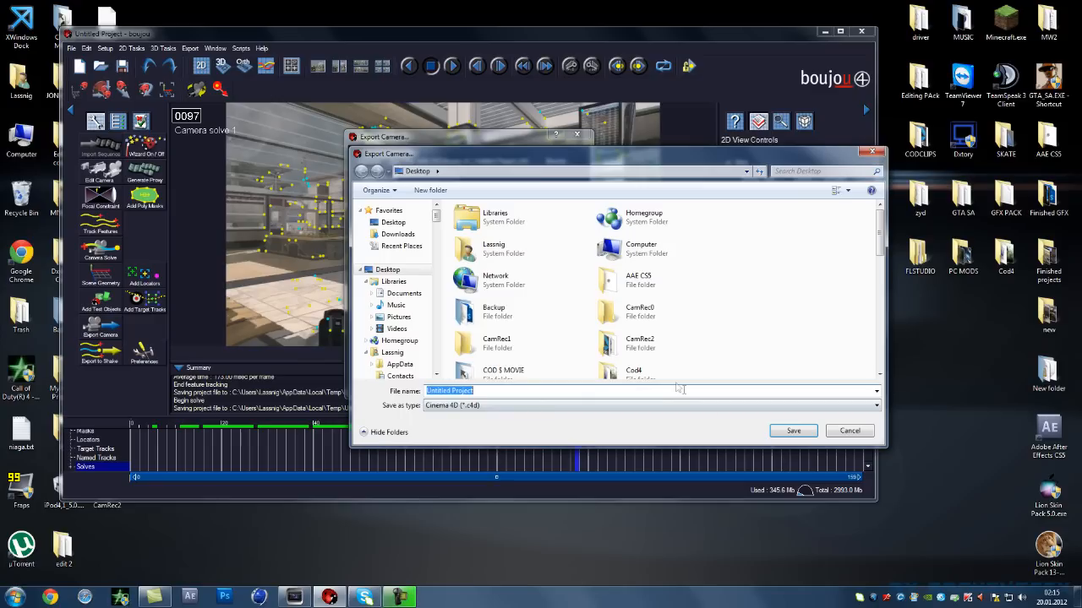
{"action": "left_click", "coordinate": [792, 431]}
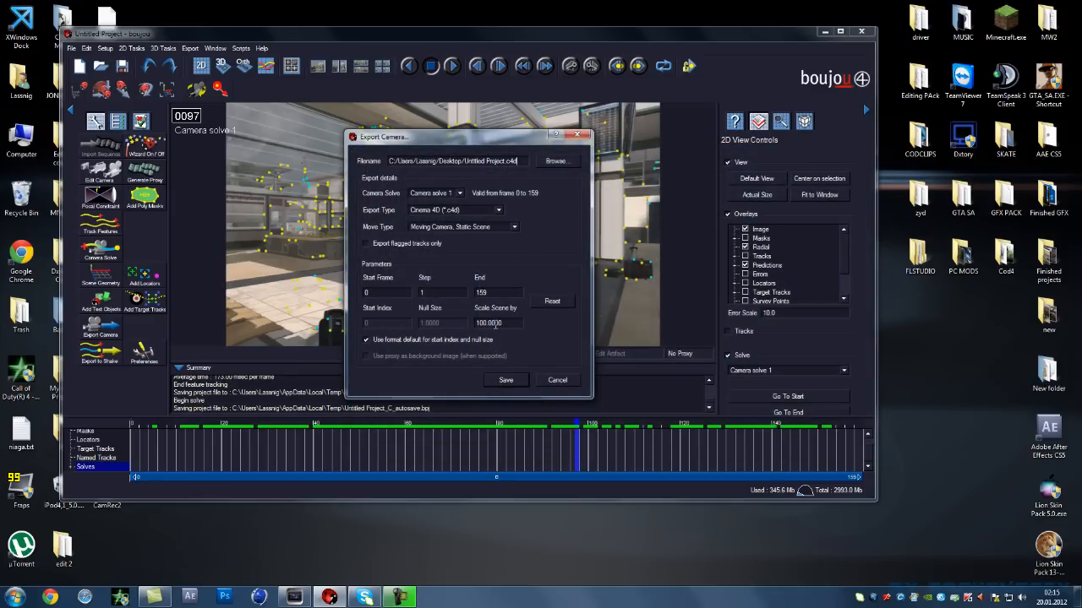
{"action": "left_click", "coordinate": [505, 378]}
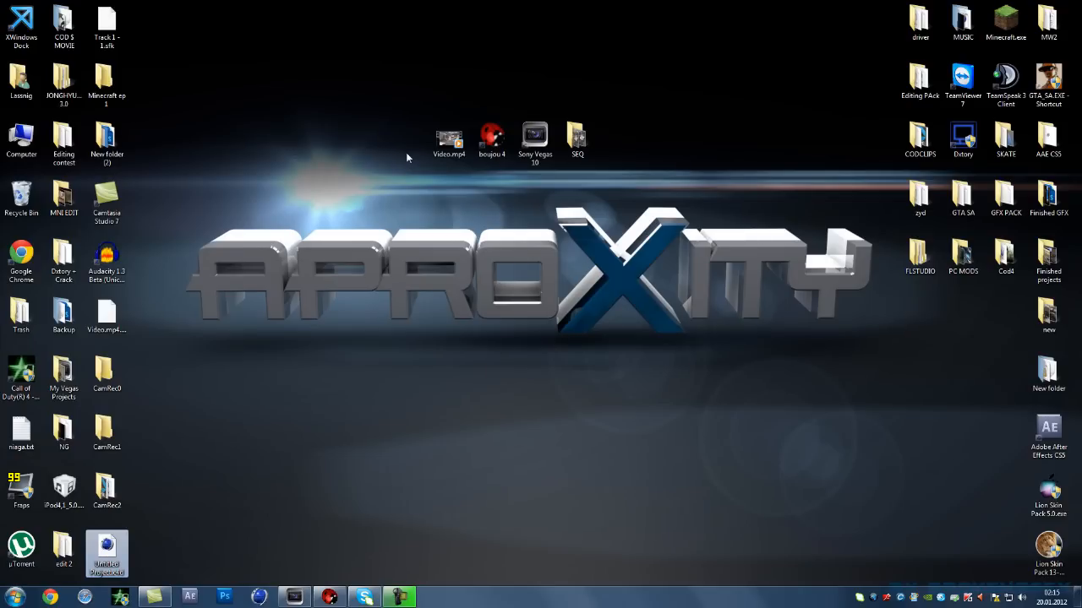
- Open the exported .c4d file from the desktop to launch it in Cinema 4D
{"action": "double_click", "coordinate": [106, 549]}
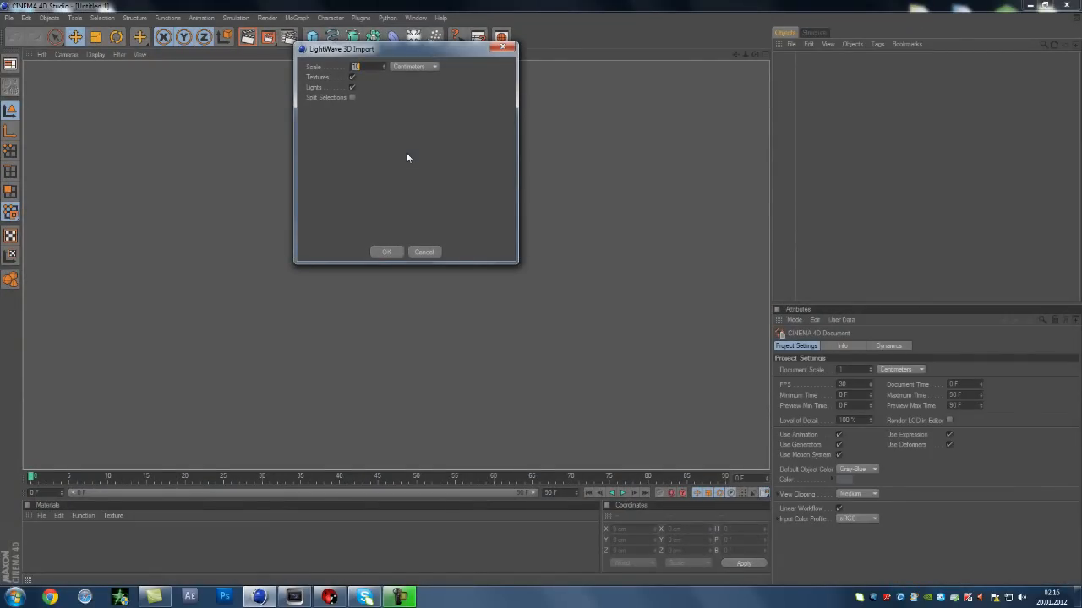
{"action": "mouse_move", "coordinate": [384, 201]}
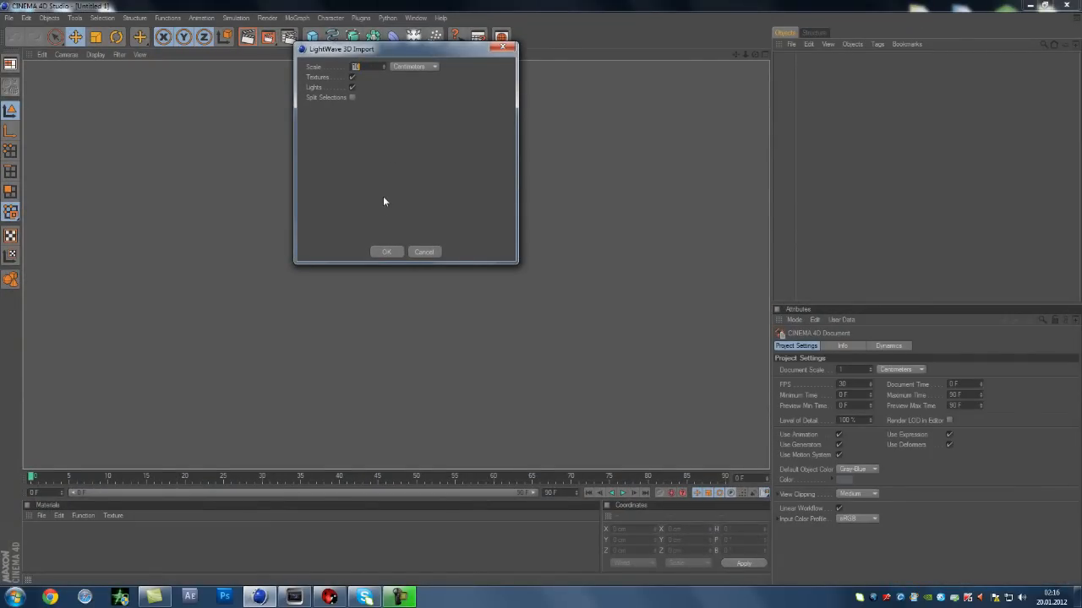
- Confirm the scene import and add a Background object from the environment objects
{"action": "left_click", "coordinate": [386, 252]}
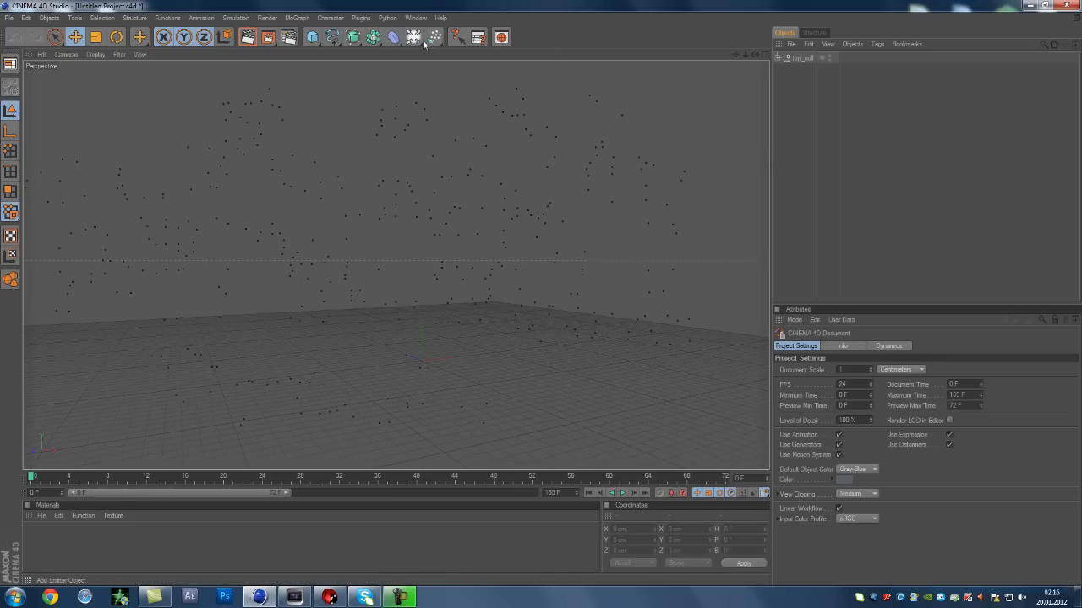
{"action": "left_click", "coordinate": [412, 37]}
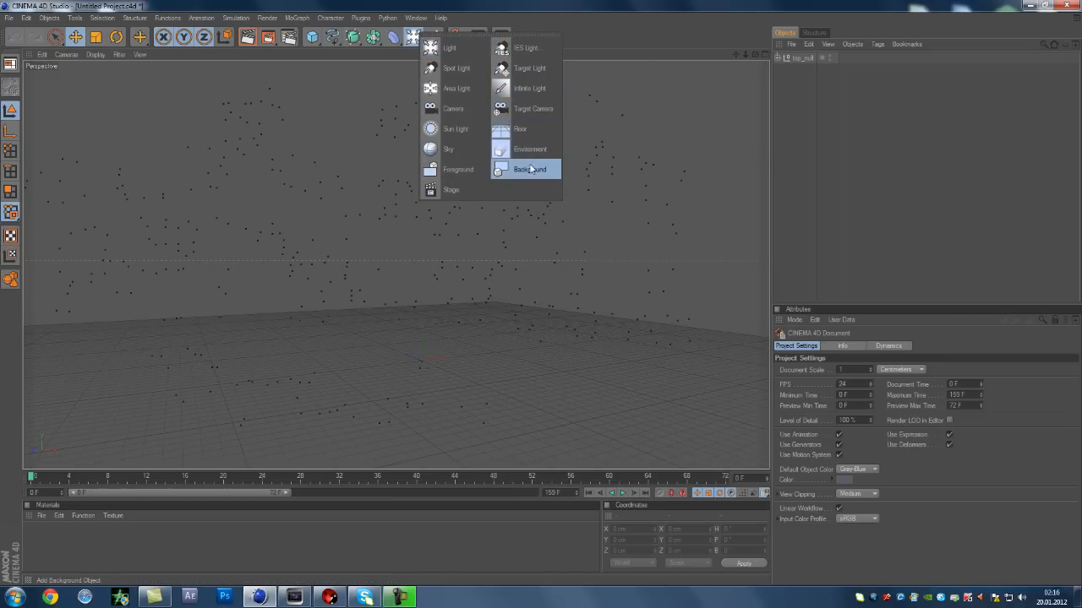
{"action": "left_click", "coordinate": [527, 169]}
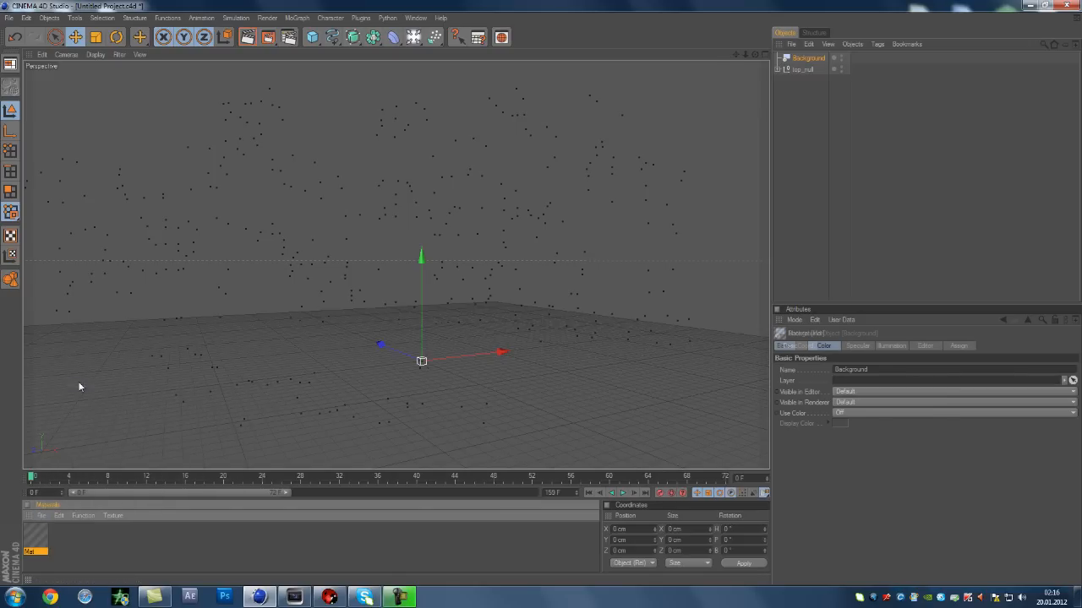
- Create a new material and load a JPEG frame from the SEQ folder as its colour texture
{"action": "double_click", "coordinate": [34, 551]}
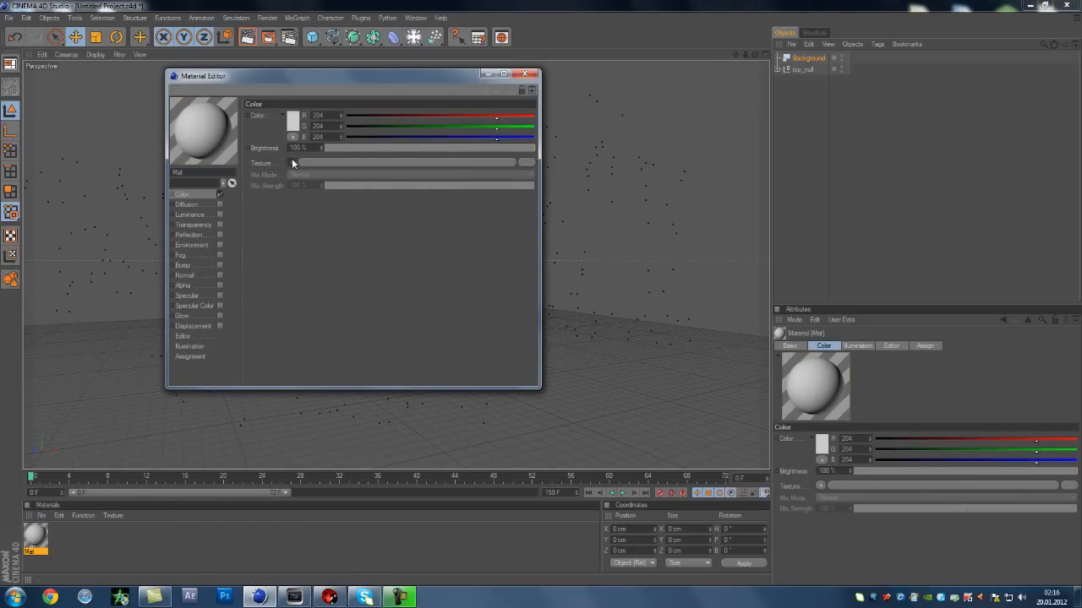
{"action": "left_click", "coordinate": [294, 162]}
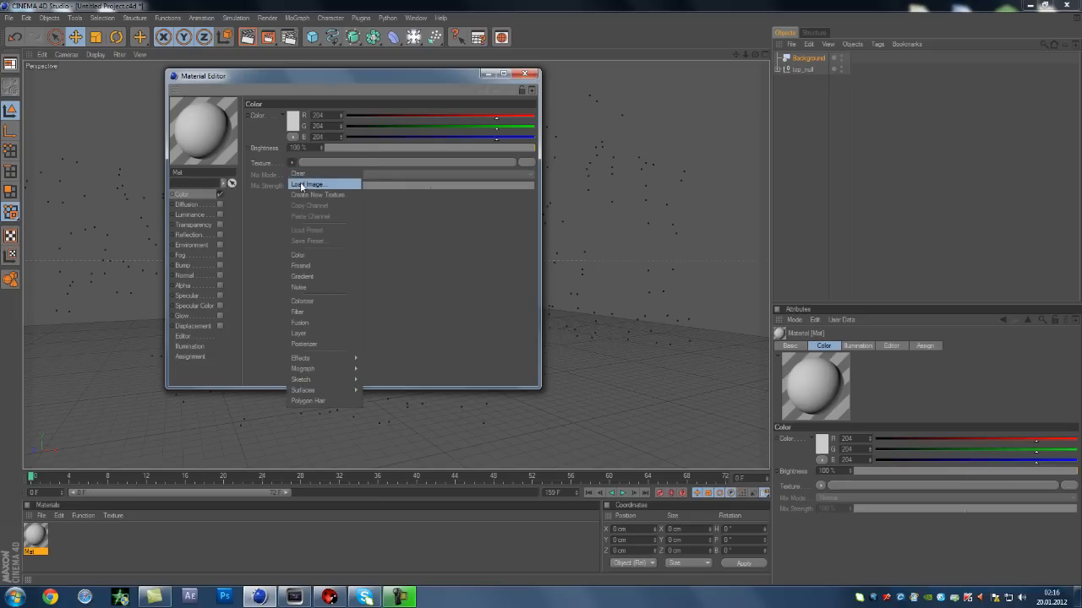
{"action": "left_click", "coordinate": [307, 184]}
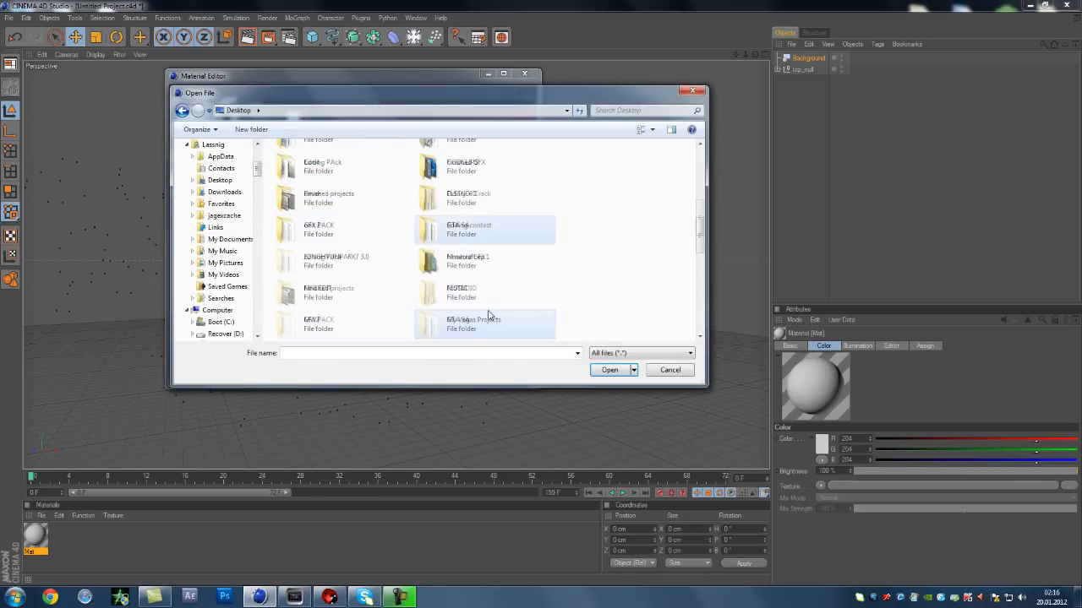
{"action": "scroll", "scroll_direction": "down", "scroll_amount": 3}
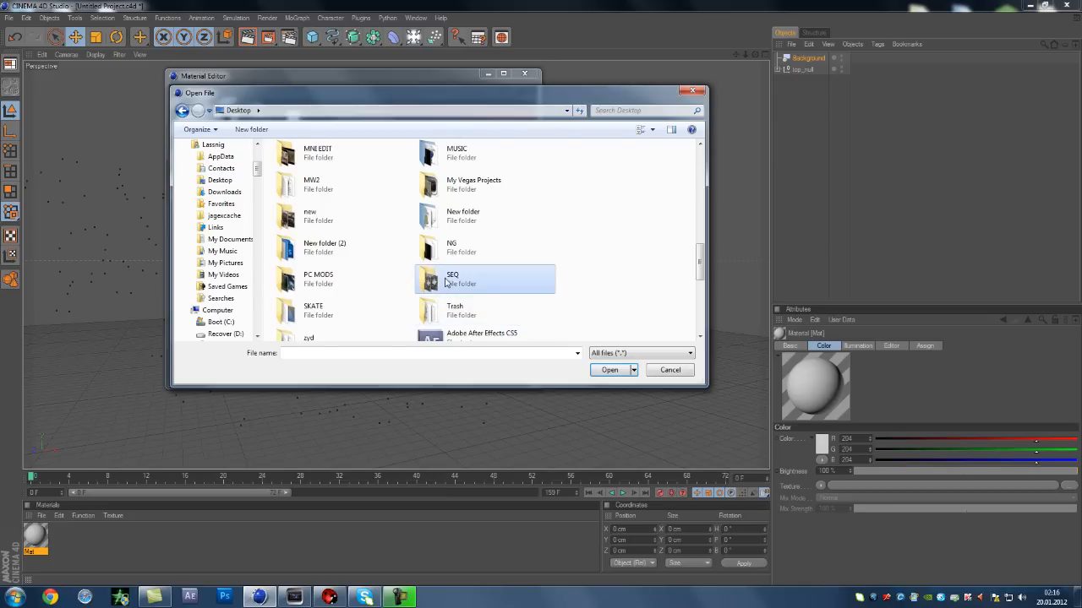
{"action": "double_click", "coordinate": [452, 279]}
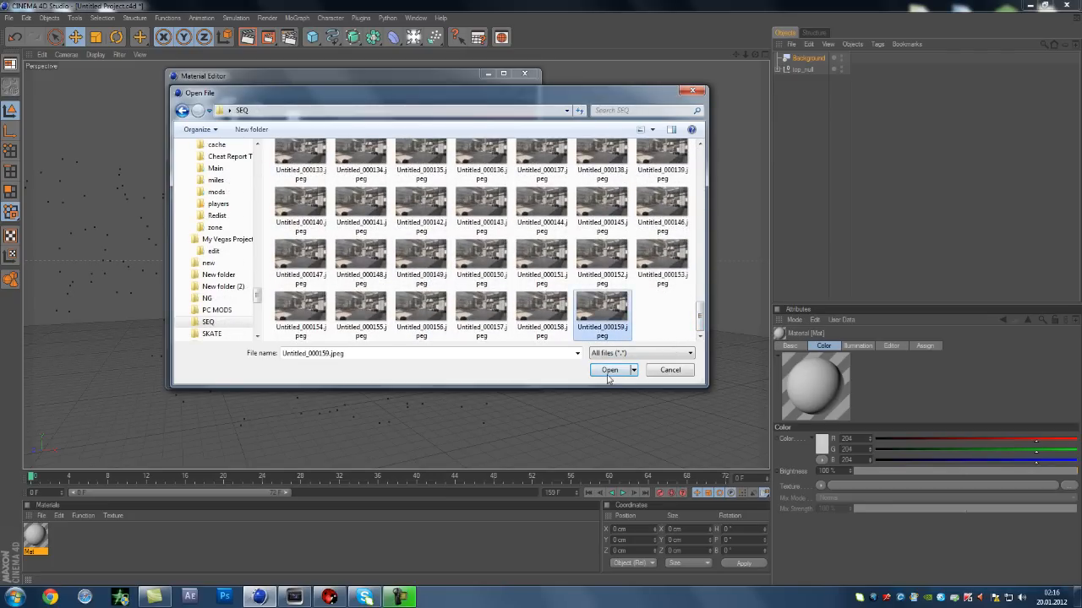
{"action": "left_click", "coordinate": [609, 370]}
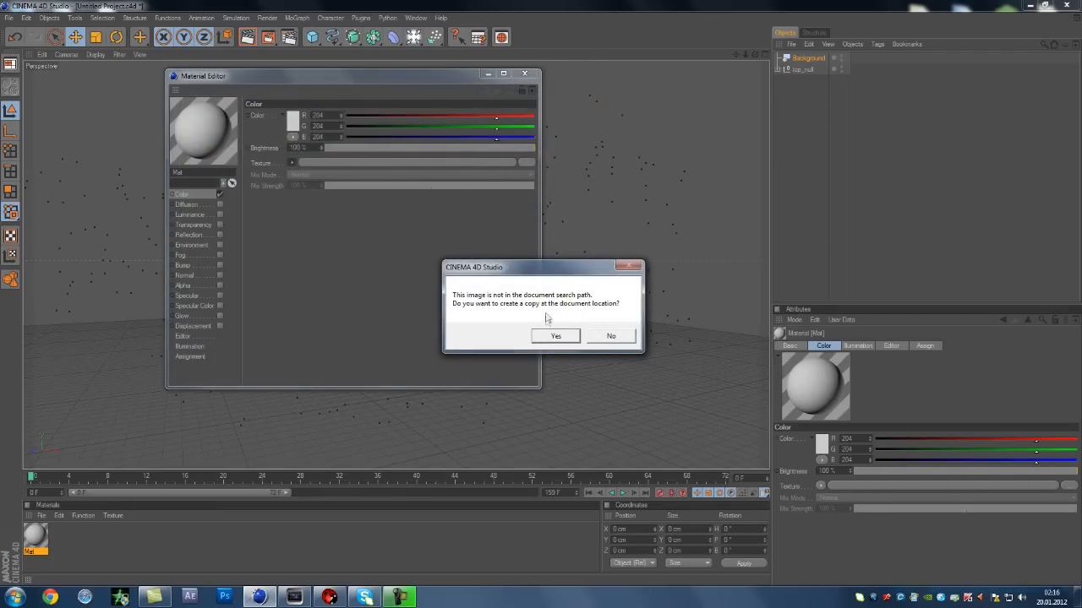
{"action": "left_click", "coordinate": [610, 335]}
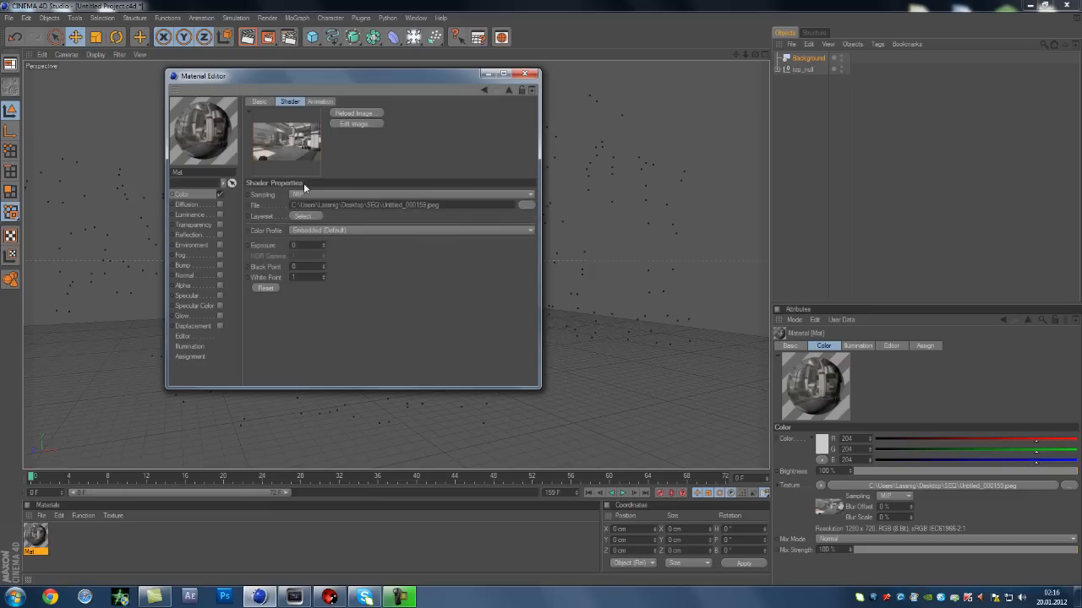
{"action": "mouse_move", "coordinate": [328, 108]}
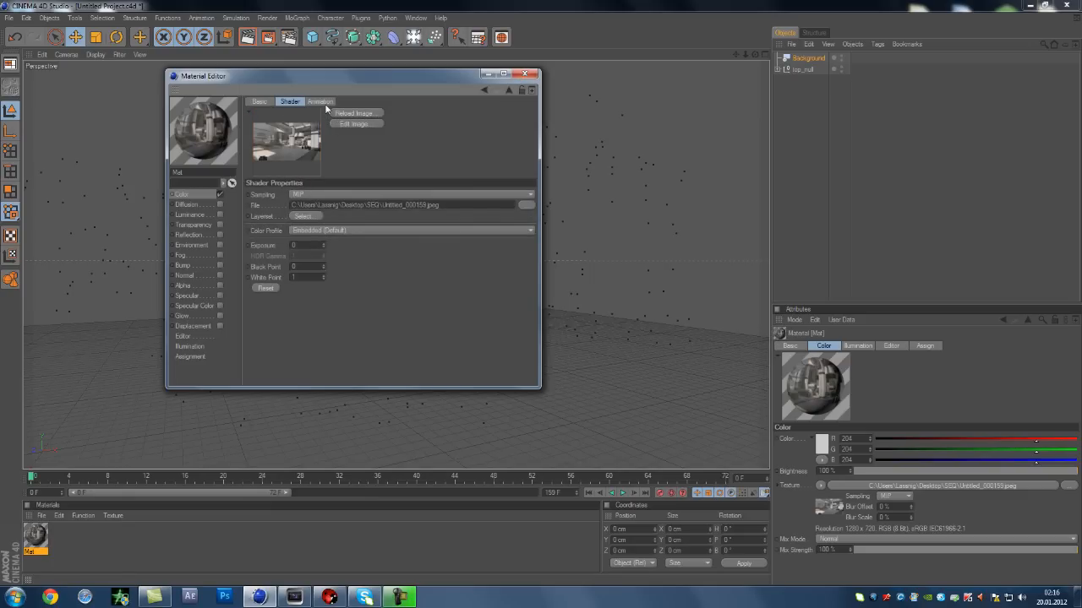
- Calculate the image sequence's frame range in the texture's Animation settings
{"action": "left_click", "coordinate": [319, 101]}
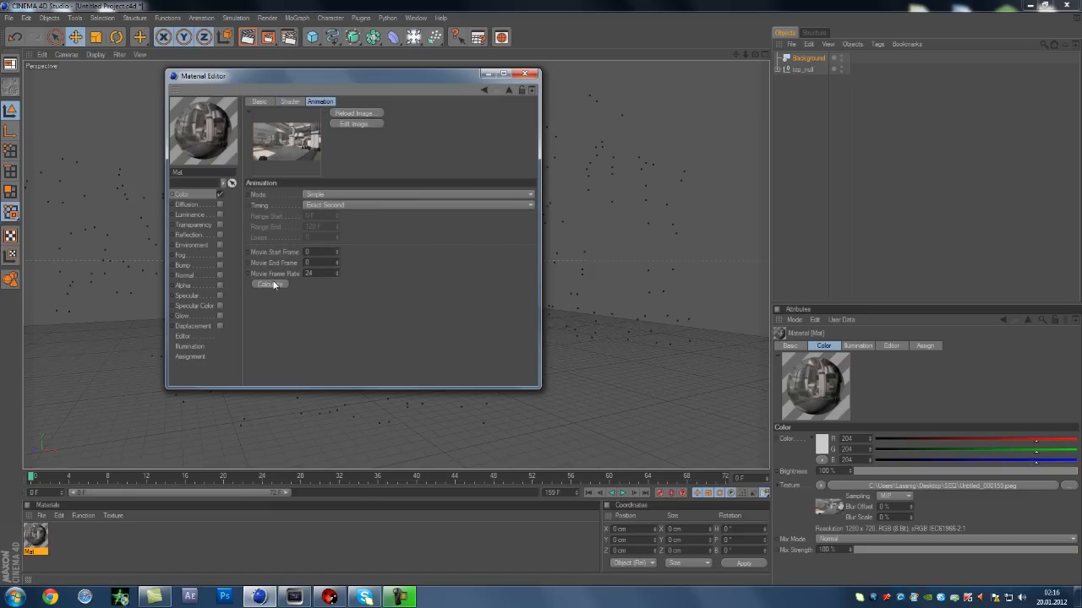
{"action": "left_click", "coordinate": [270, 284]}
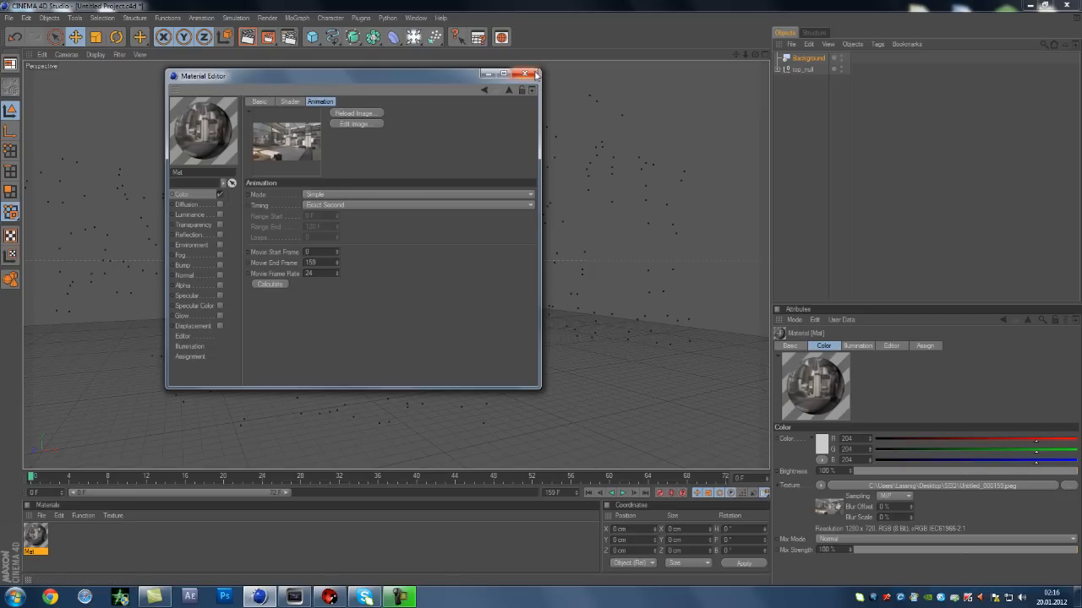
{"action": "left_click", "coordinate": [524, 75]}
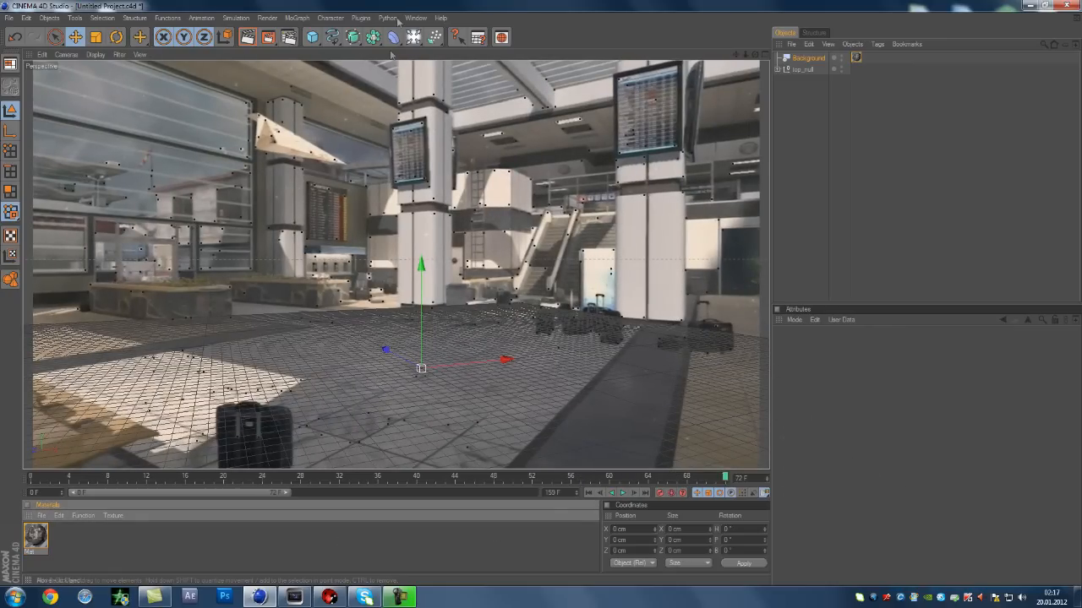
- Add a MoGraph MoText object reading 'TUT' to the scene
{"action": "left_click", "coordinate": [297, 17]}
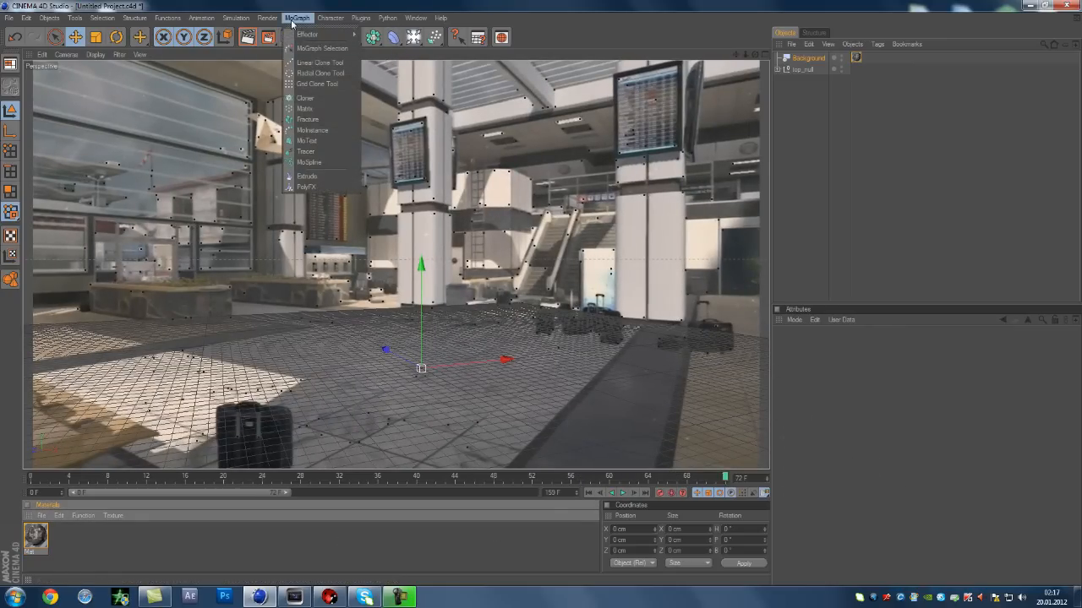
{"action": "left_click", "coordinate": [308, 140]}
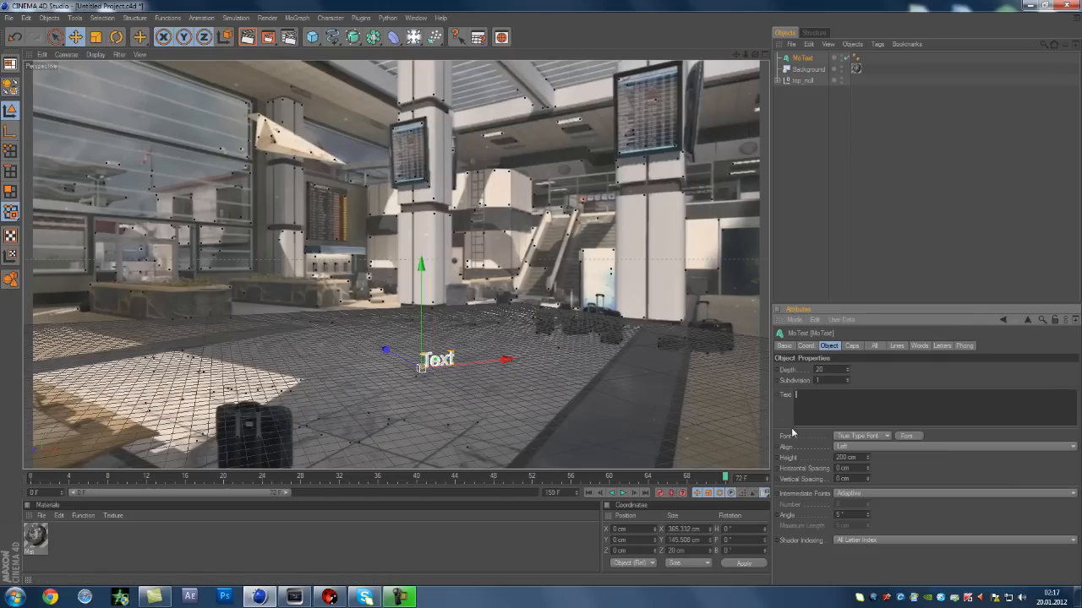
{"action": "type", "text": "TUT"}
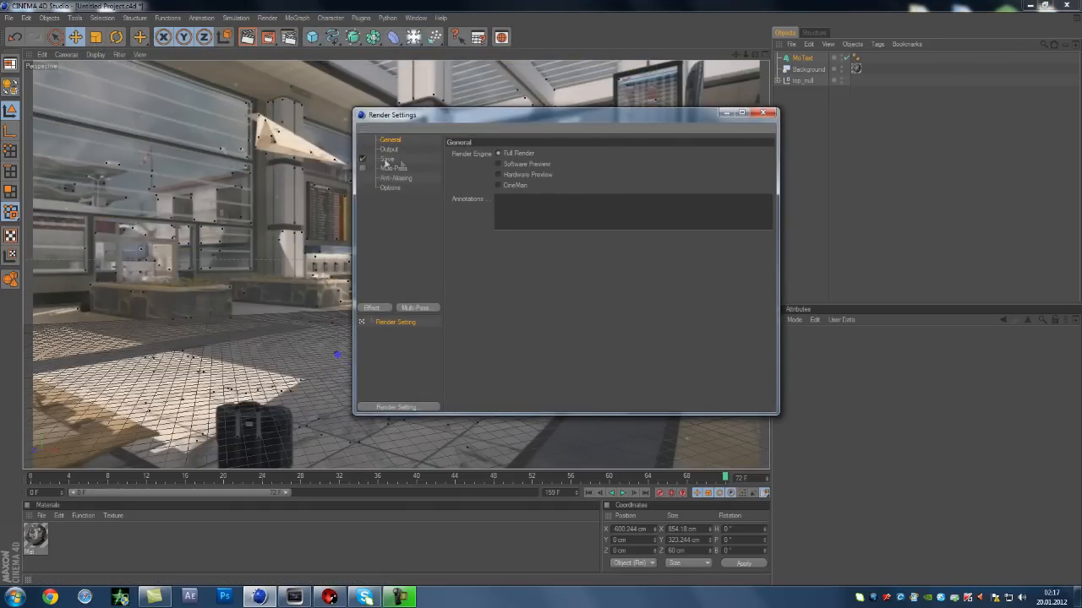
- Set the render frame range to All Frames and save output as a QuickTime movie named 'tut'
{"action": "left_click", "coordinate": [389, 149]}
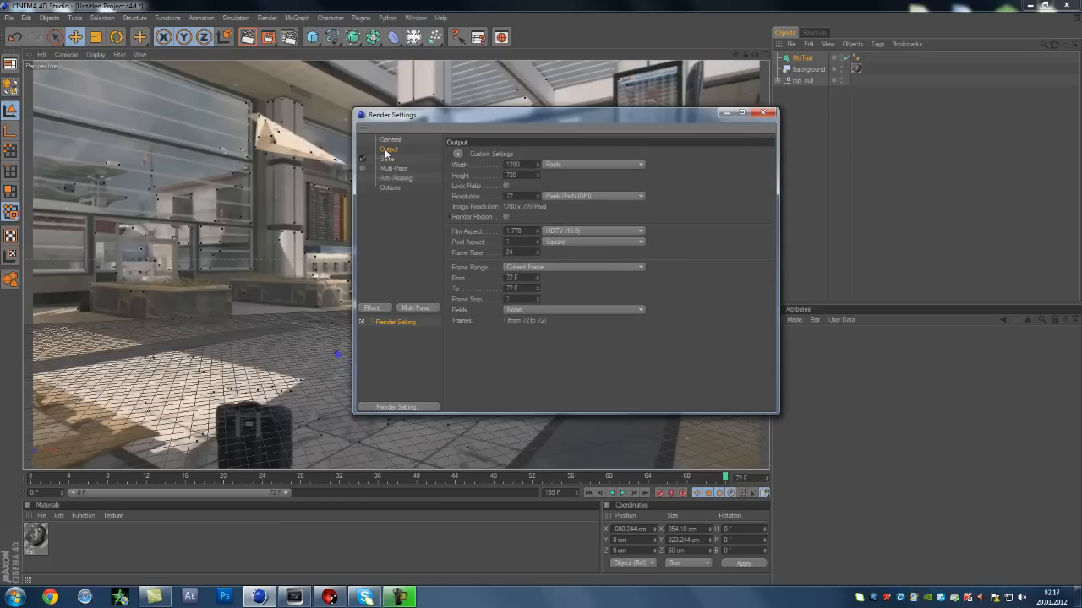
{"action": "left_click", "coordinate": [573, 267]}
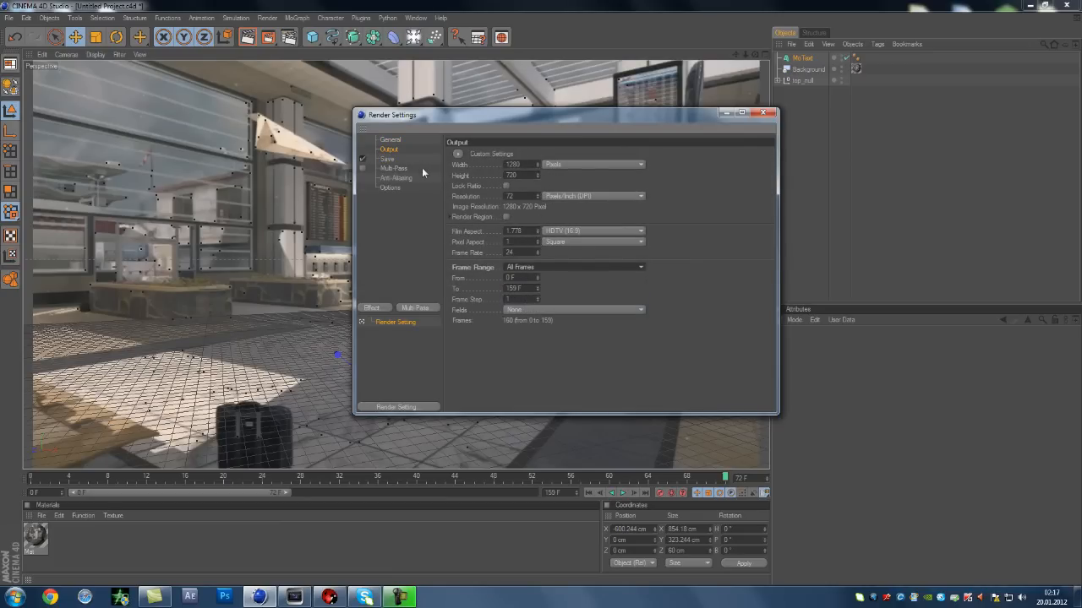
{"action": "left_click", "coordinate": [387, 159]}
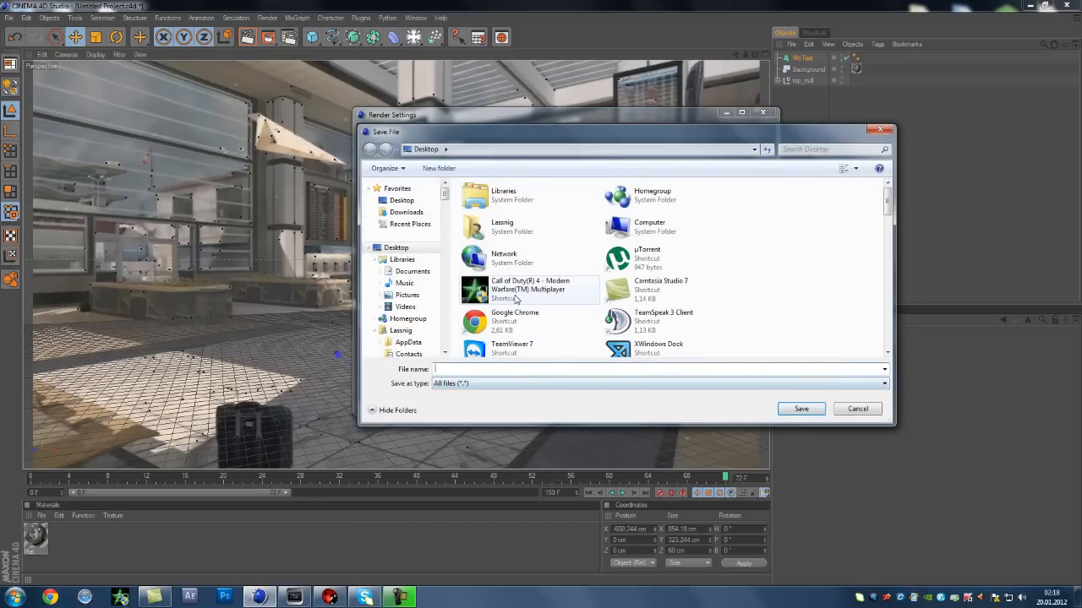
{"action": "type", "text": "tut"}
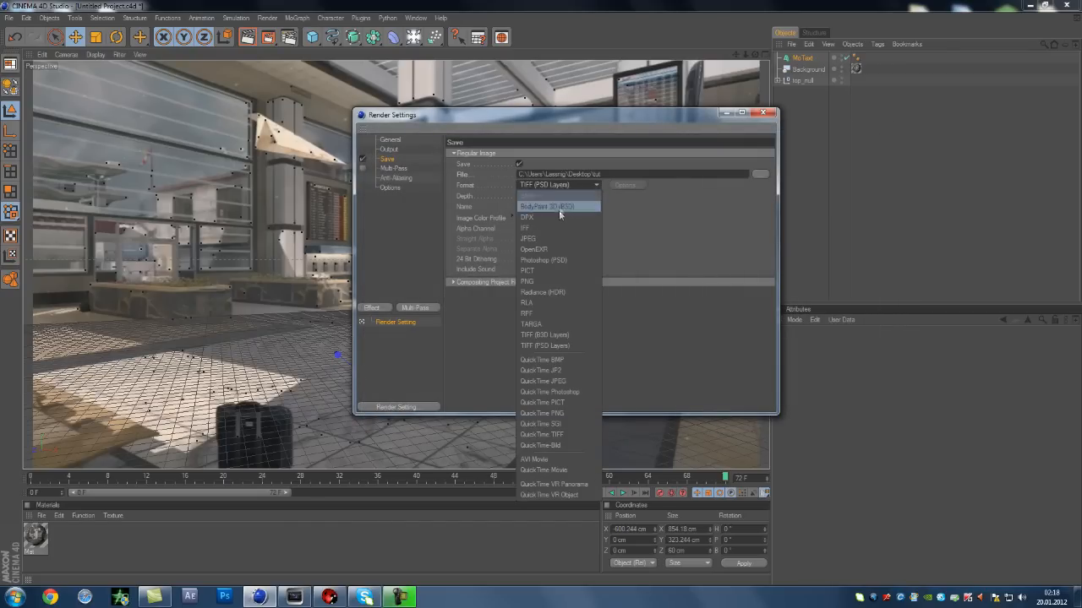
{"action": "left_click", "coordinate": [534, 470]}
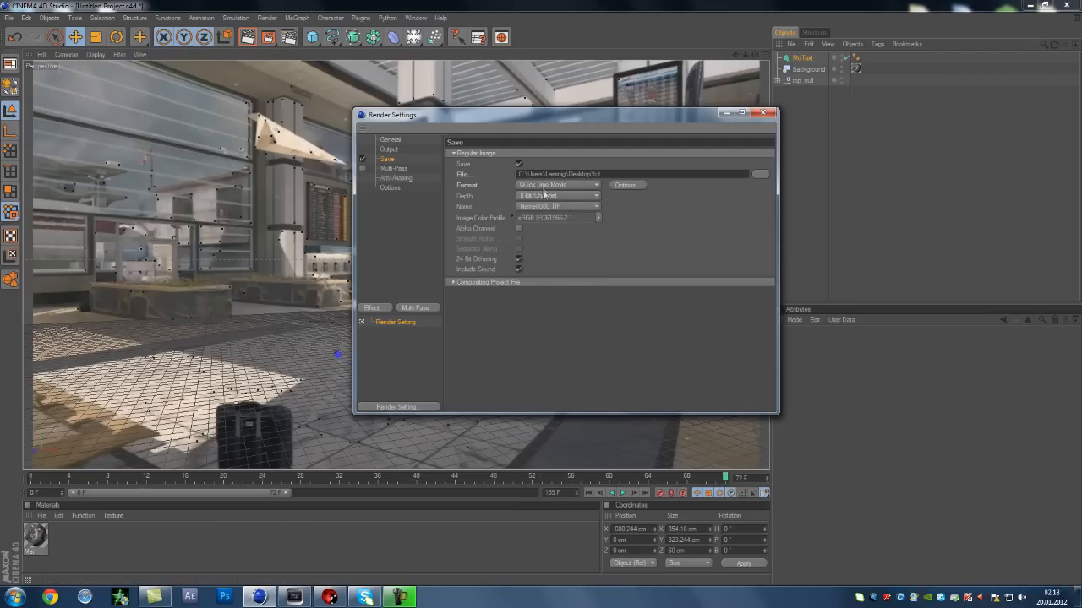
{"action": "mouse_move", "coordinate": [650, 188]}
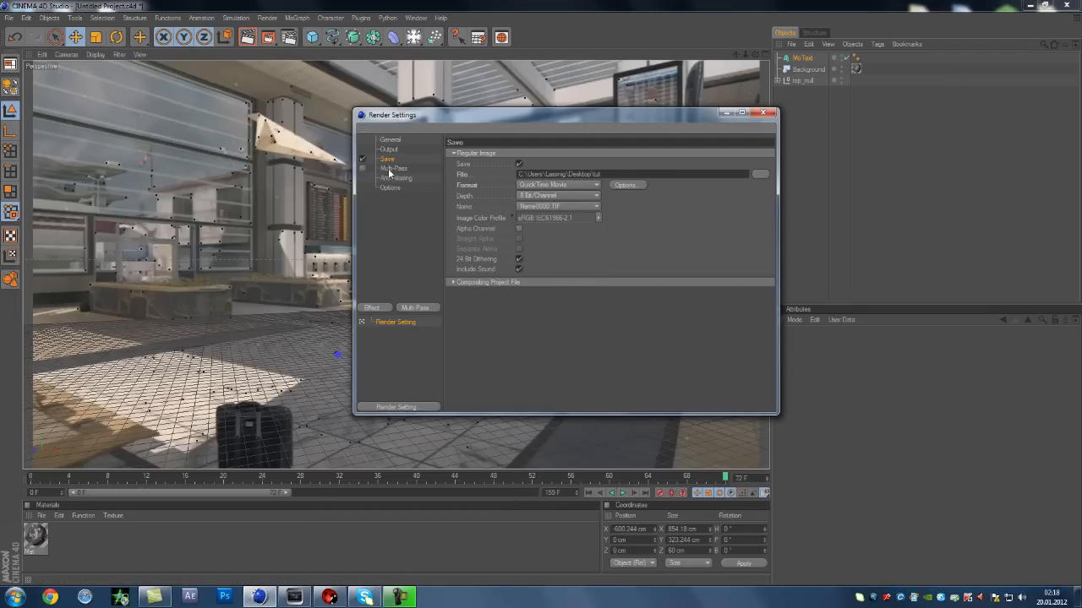
- Review the multi-pass and general render settings
{"action": "left_click", "coordinate": [394, 169]}
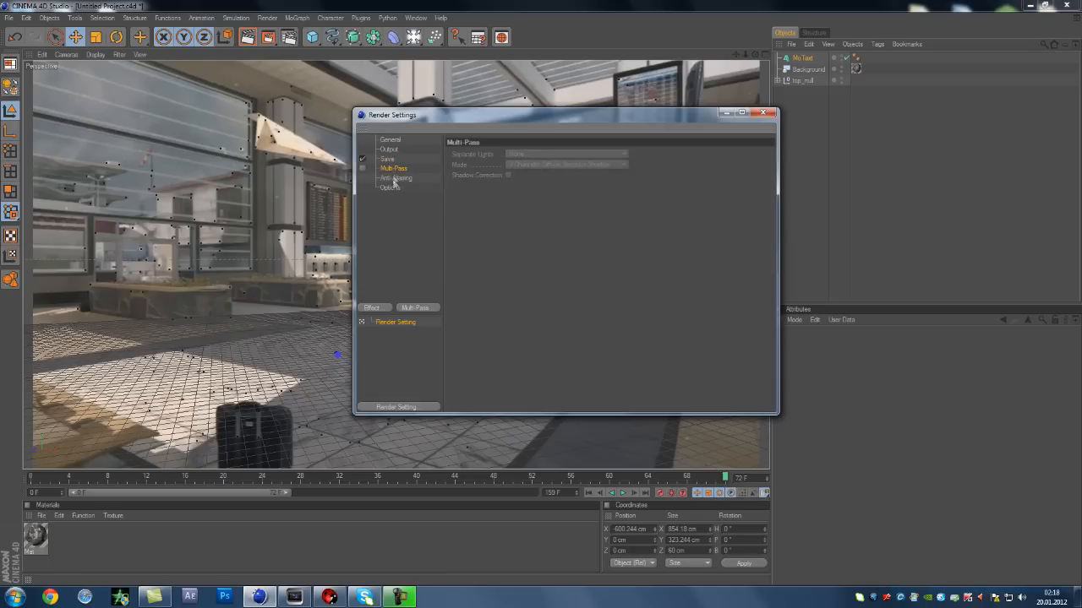
{"action": "left_click", "coordinate": [389, 139]}
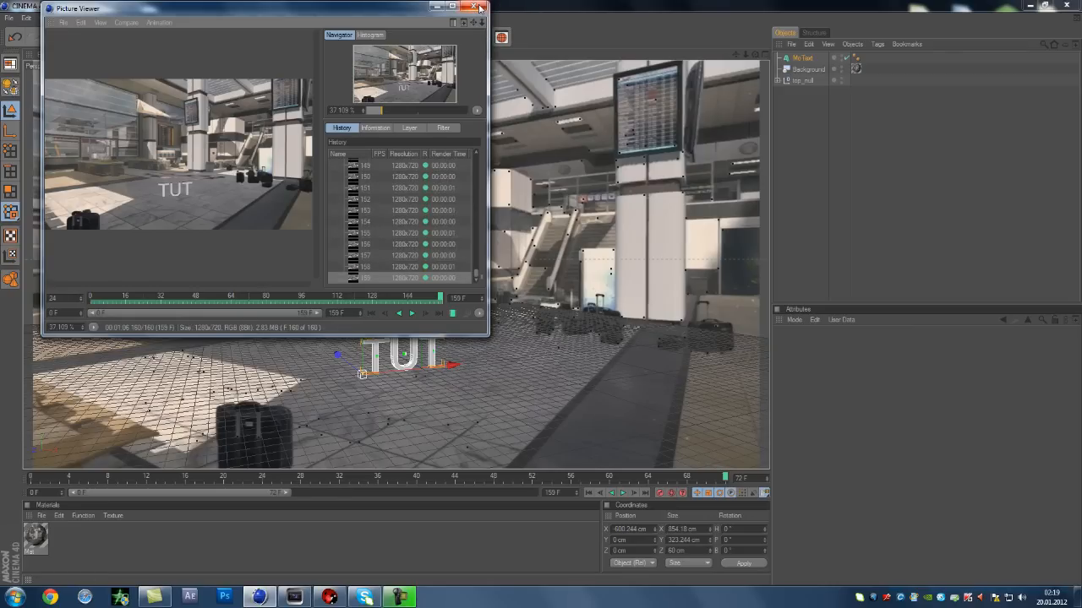
- Render all frames of the animation to the Picture Viewer
{"action": "left_click", "coordinate": [482, 7]}
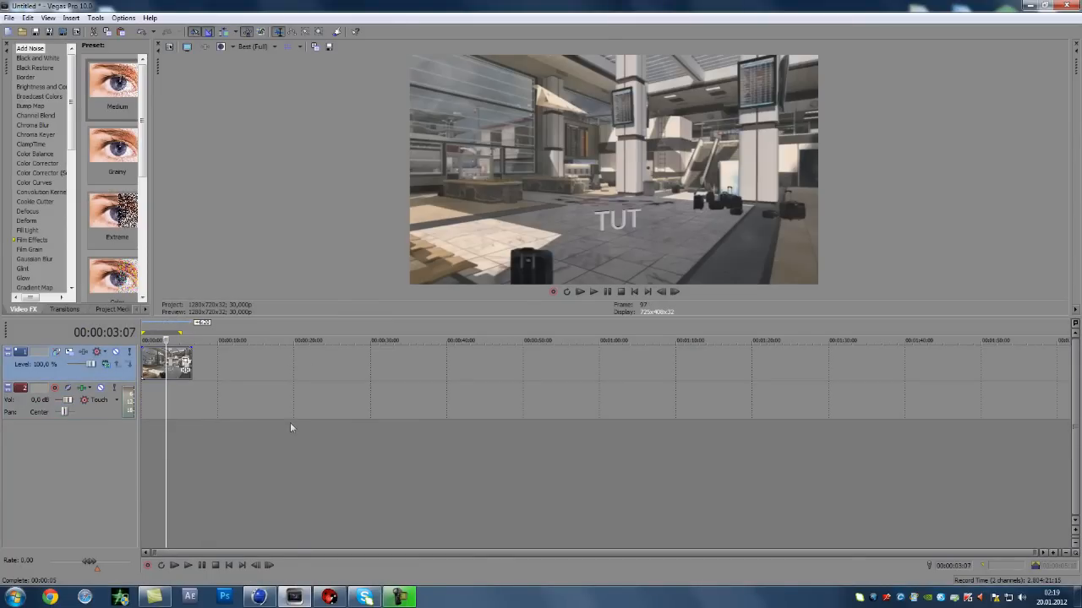
- Scrub the Vegas timeline to preview the TUT text holding in the tracked footage
{"action": "left_click", "coordinate": [189, 564]}
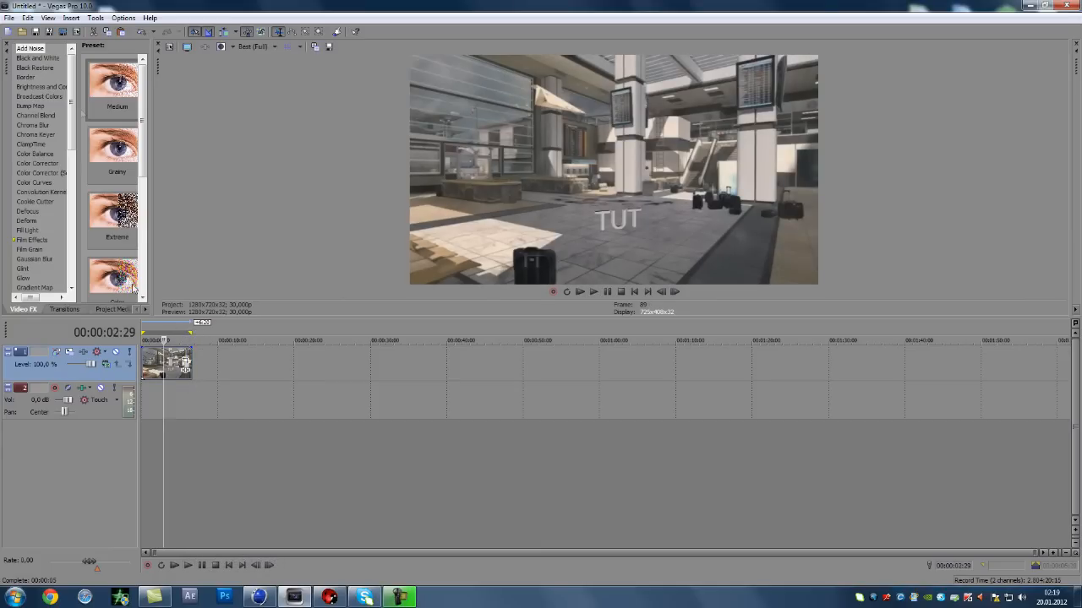
{"action": "left_click", "coordinate": [30, 48]}
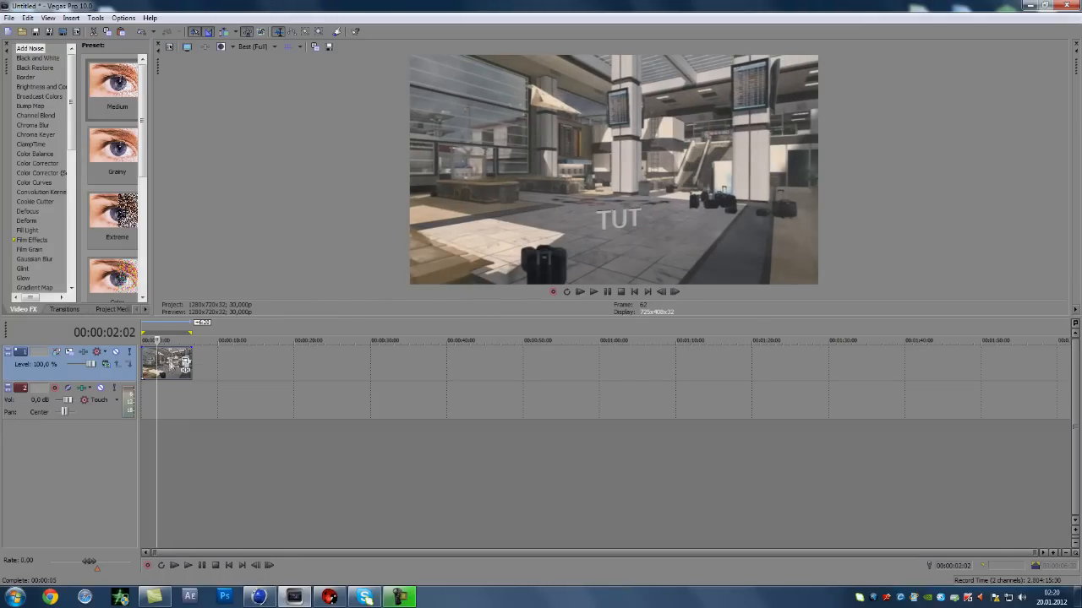
{"action": "left_click", "coordinate": [580, 291]}
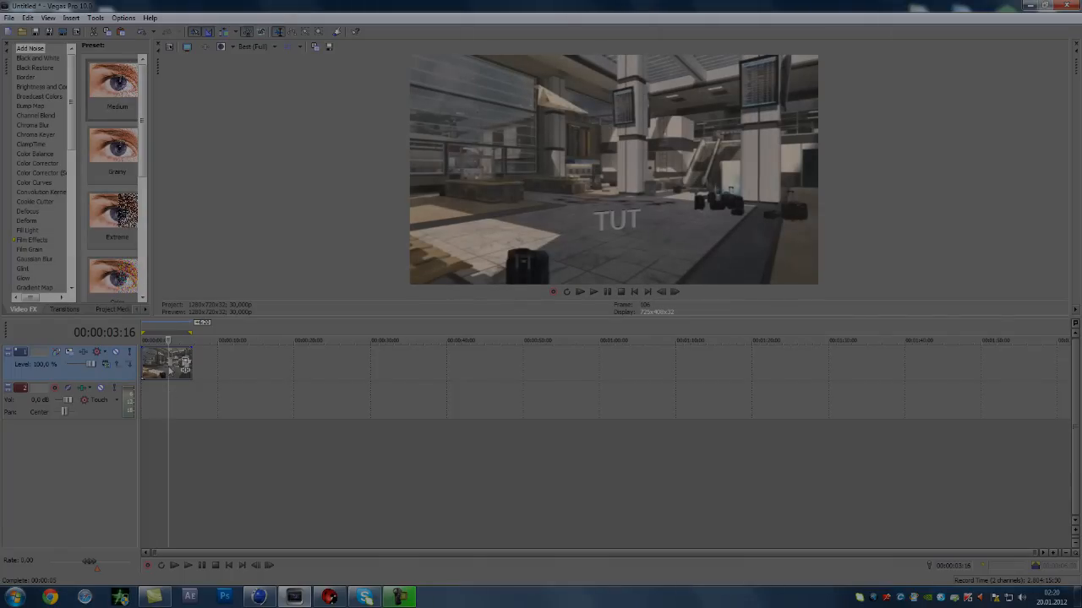